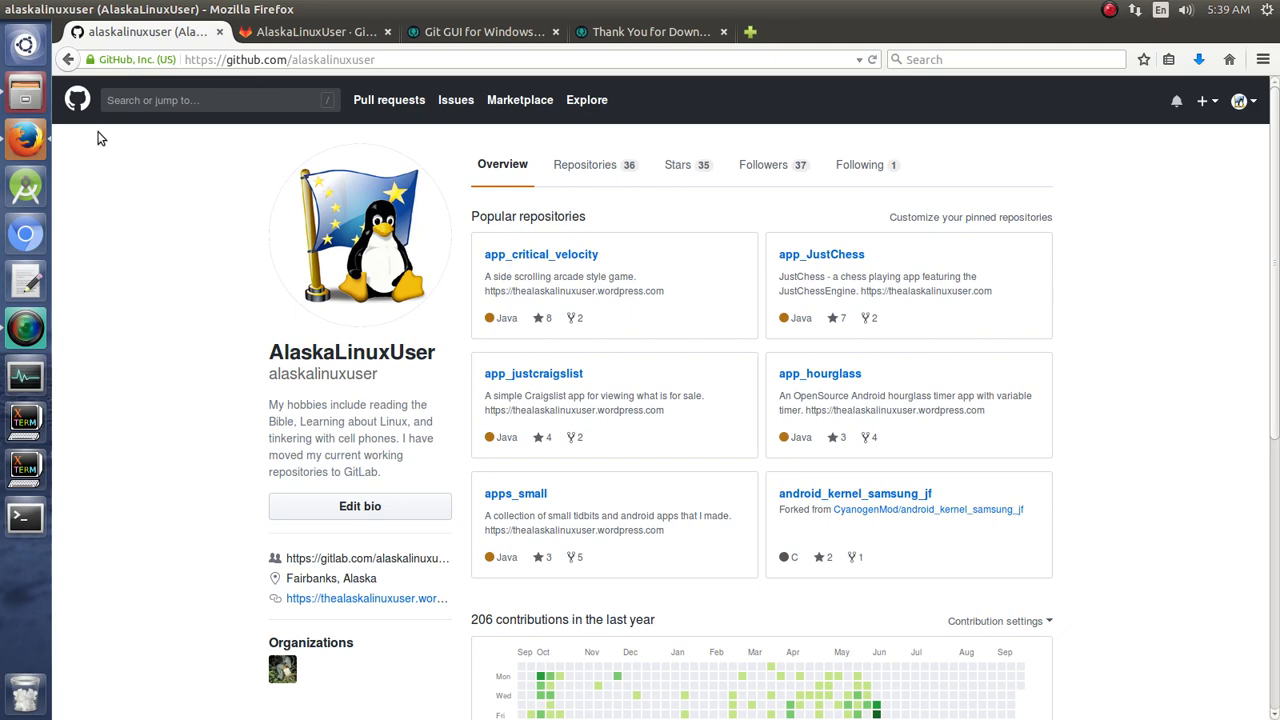
# Step: Visit the GitKraken homepage, return to the GitHub profile and scroll to its 206-contribution graph
pyautogui.click(480, 32)
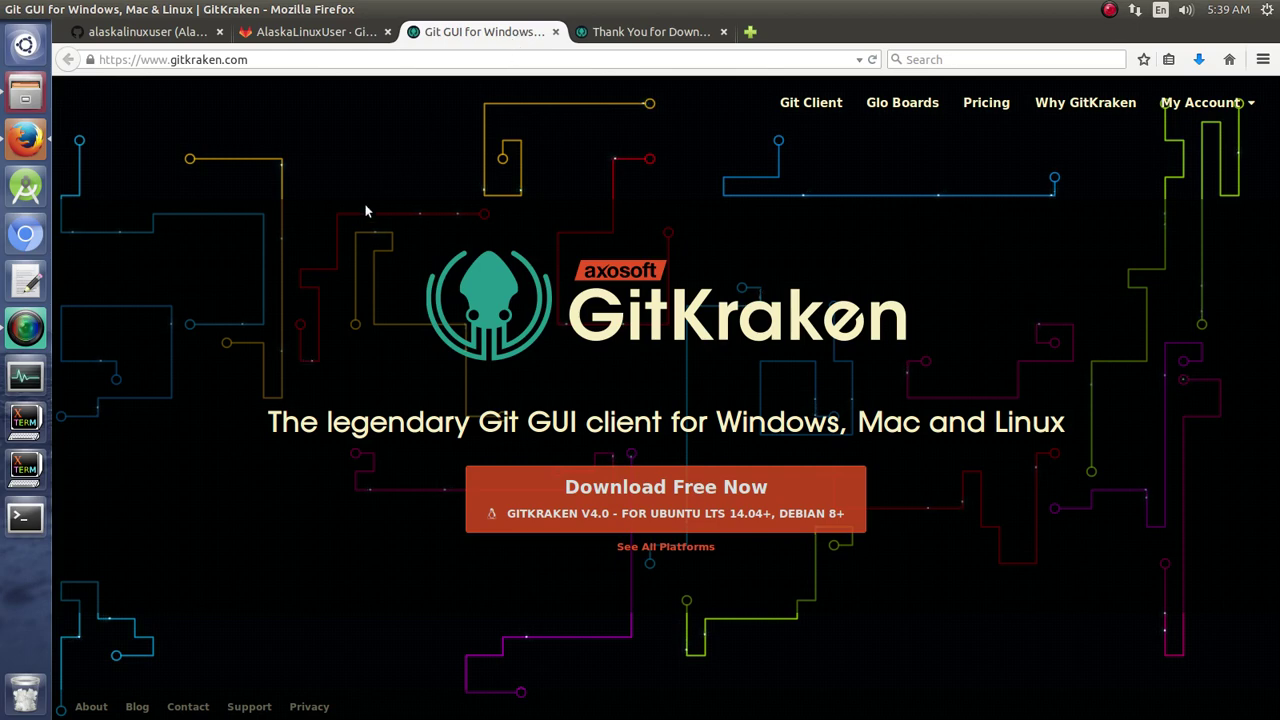
pyautogui.moveTo(280, 178)
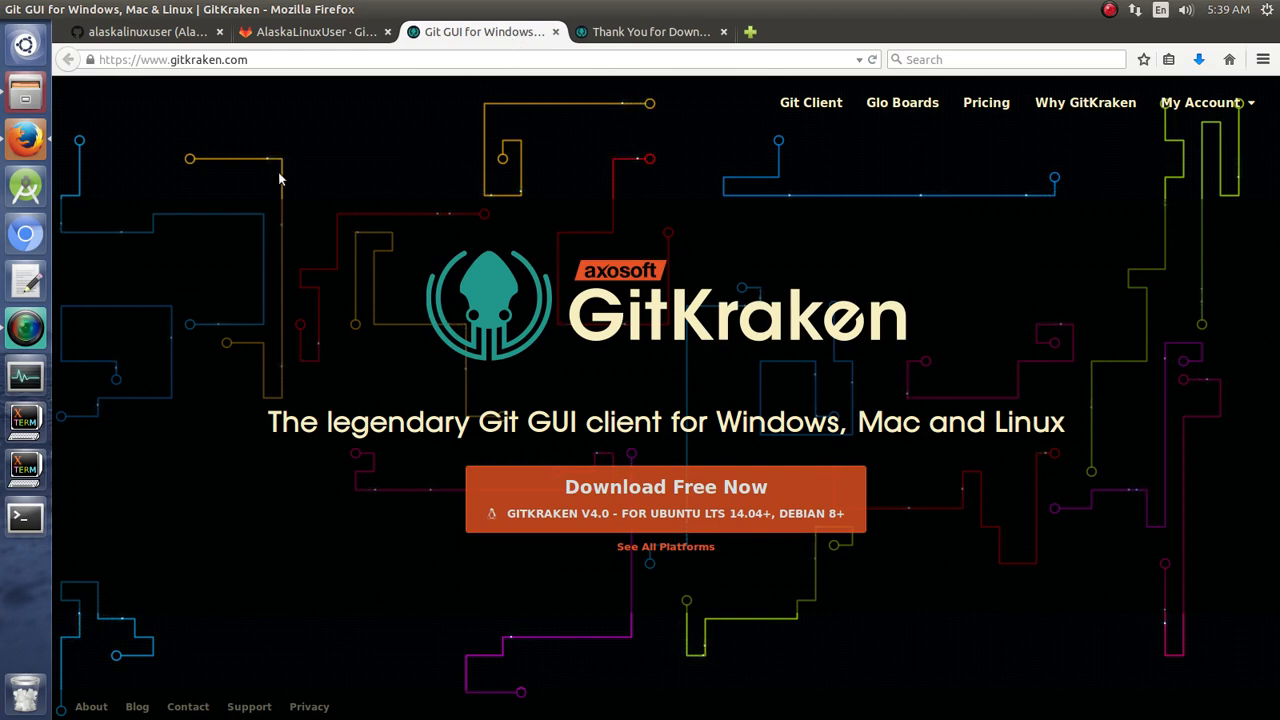
pyautogui.click(140, 32)
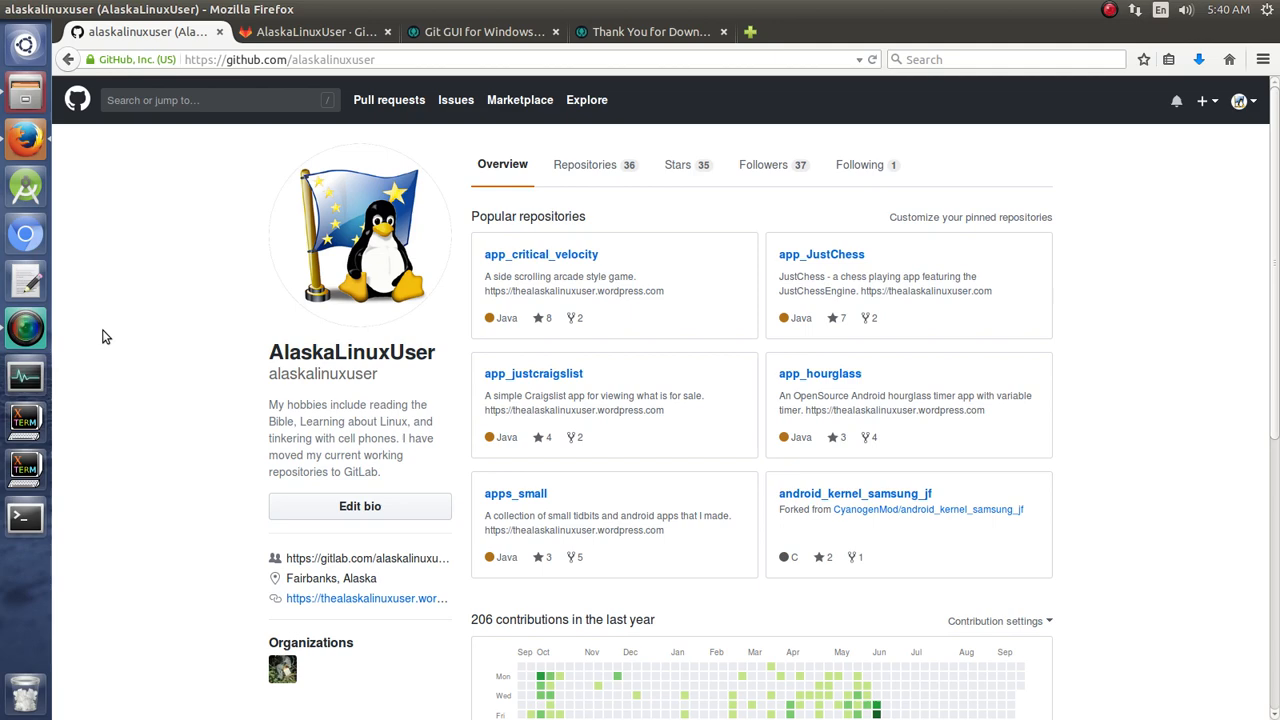
pyautogui.scroll(-3)
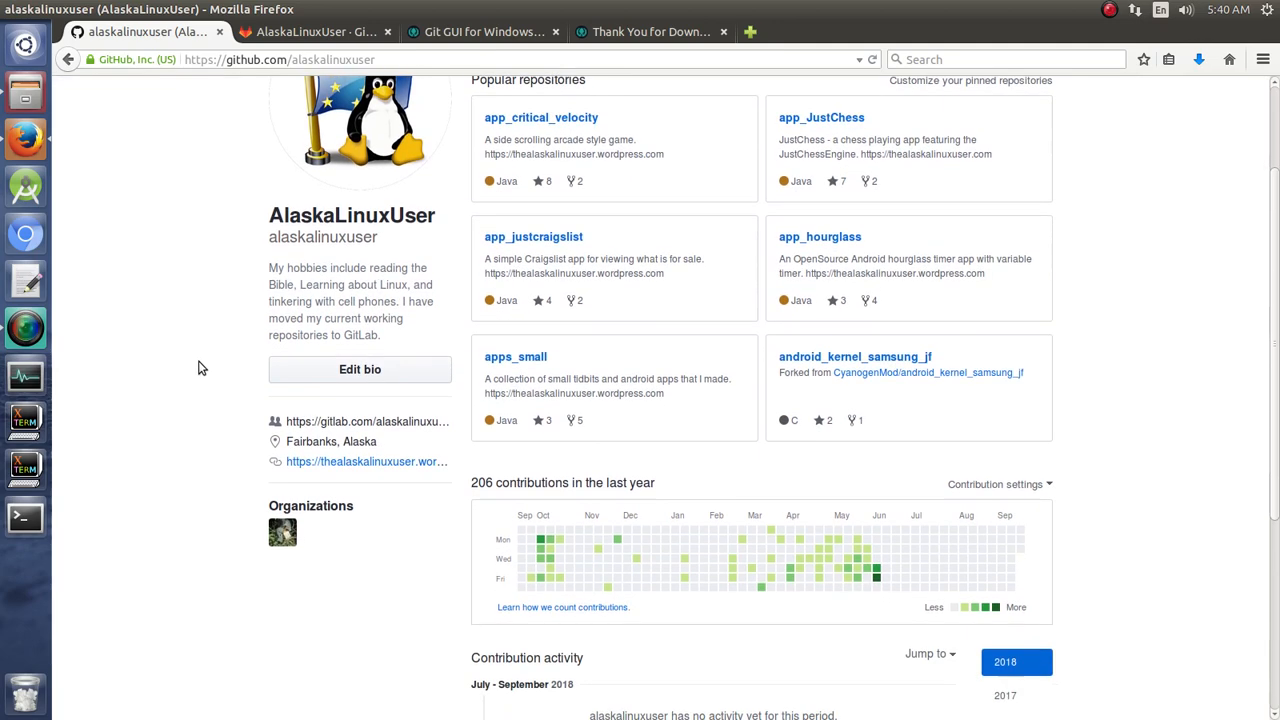
pyautogui.moveTo(876, 580)
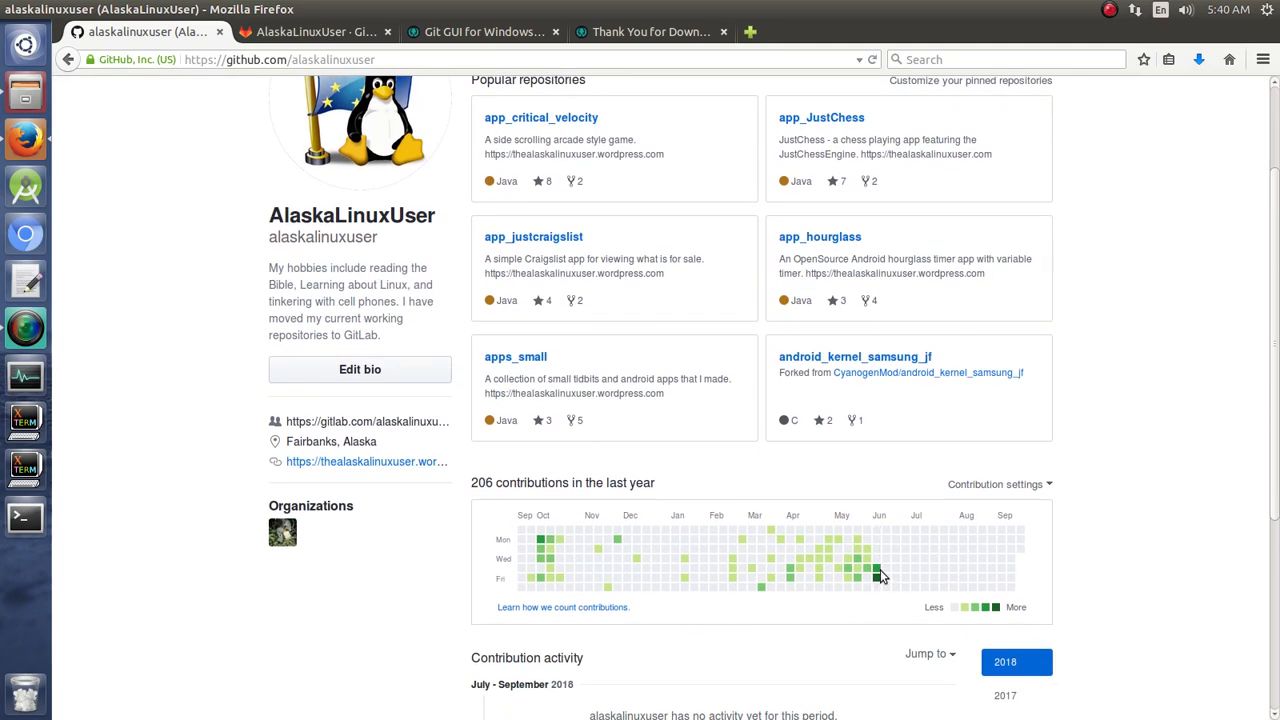
pyautogui.moveTo(880, 544)
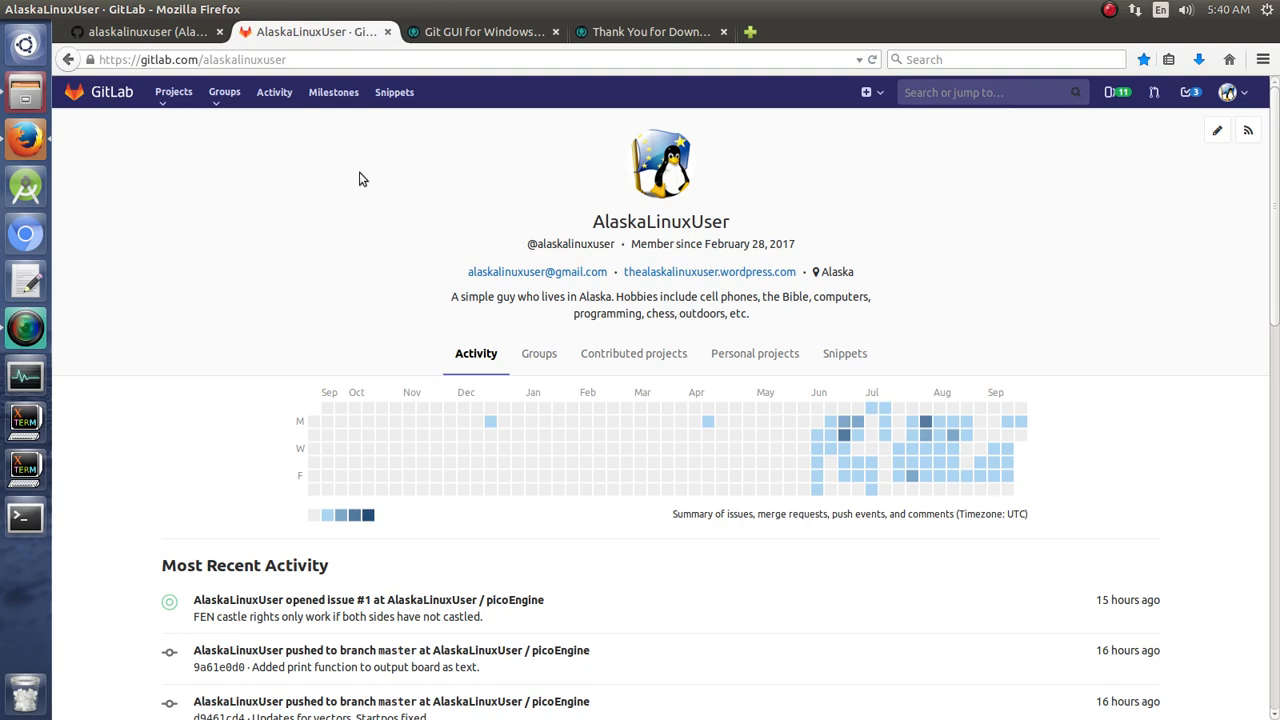
pyautogui.click(150, 32)
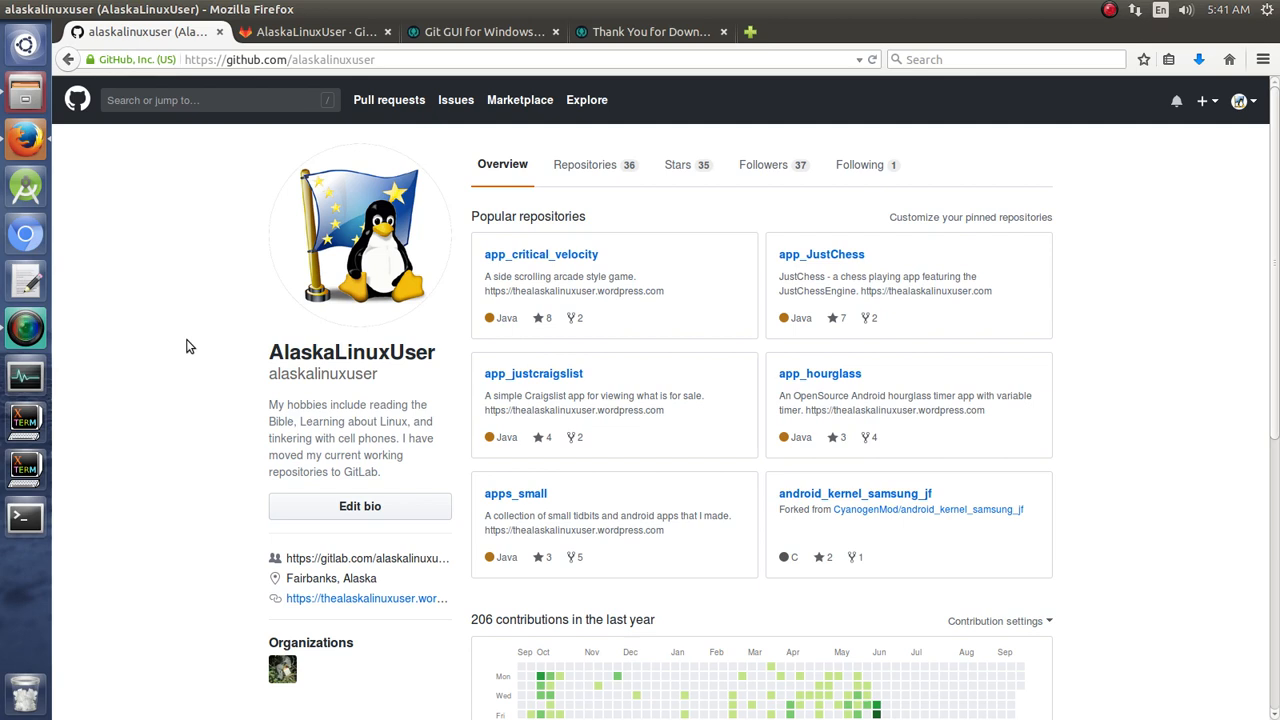
pyautogui.moveTo(456, 388)
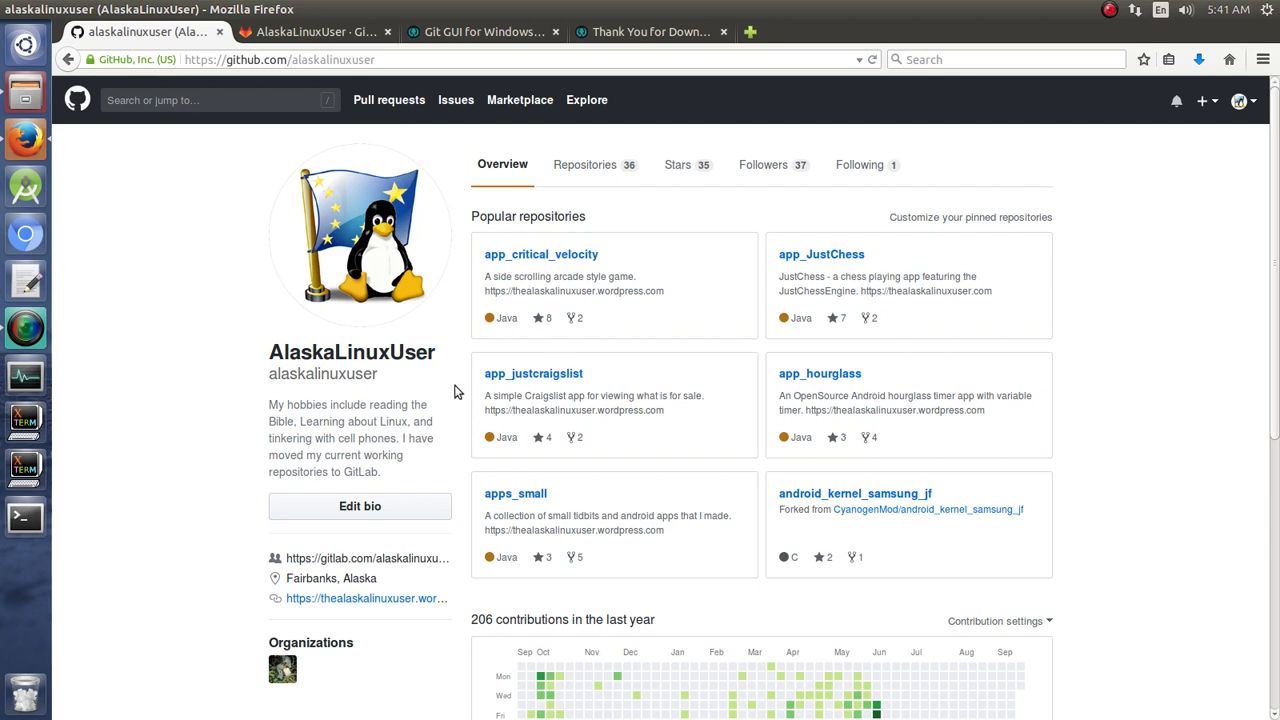
pyautogui.moveTo(184, 232)
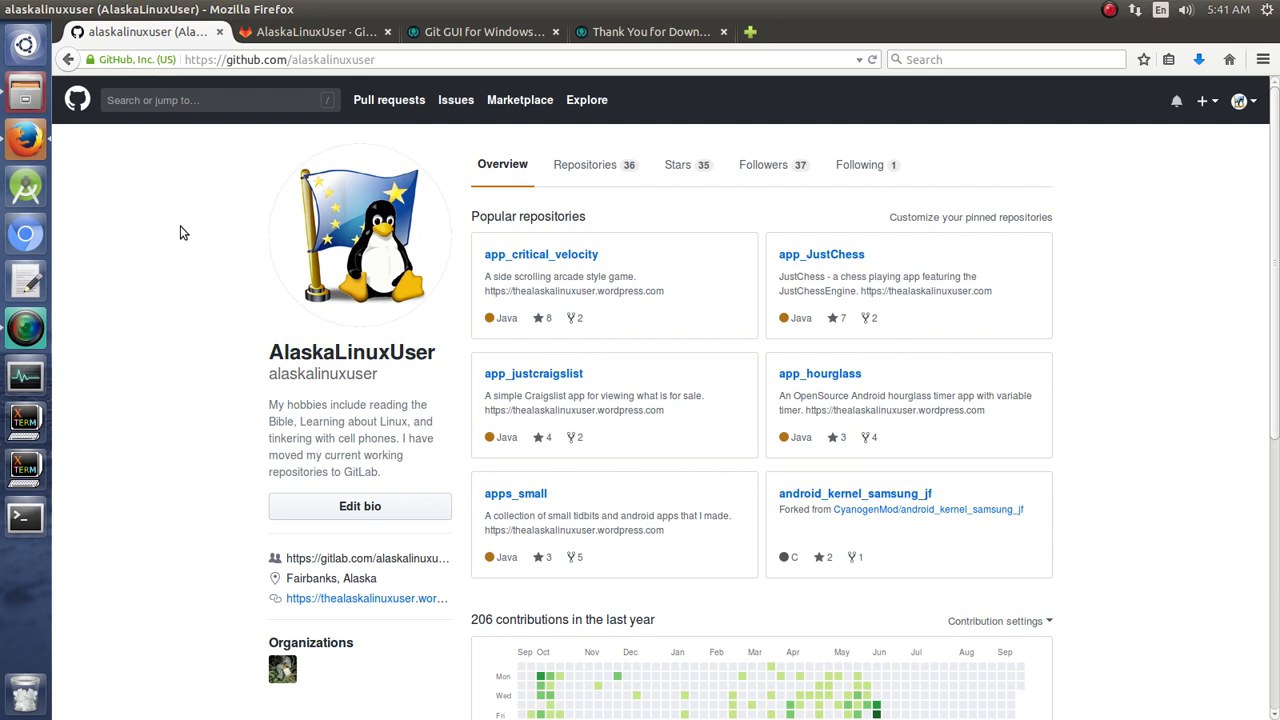
pyautogui.moveTo(210, 304)
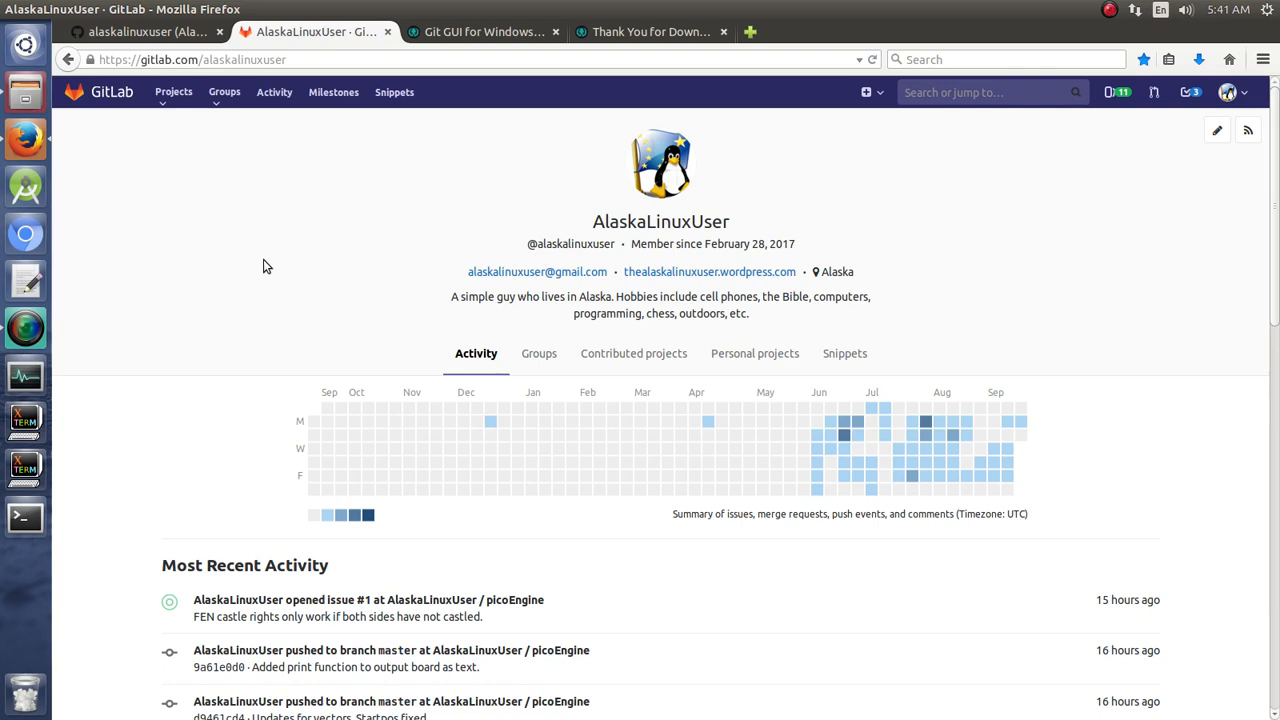
pyautogui.moveTo(128, 8)
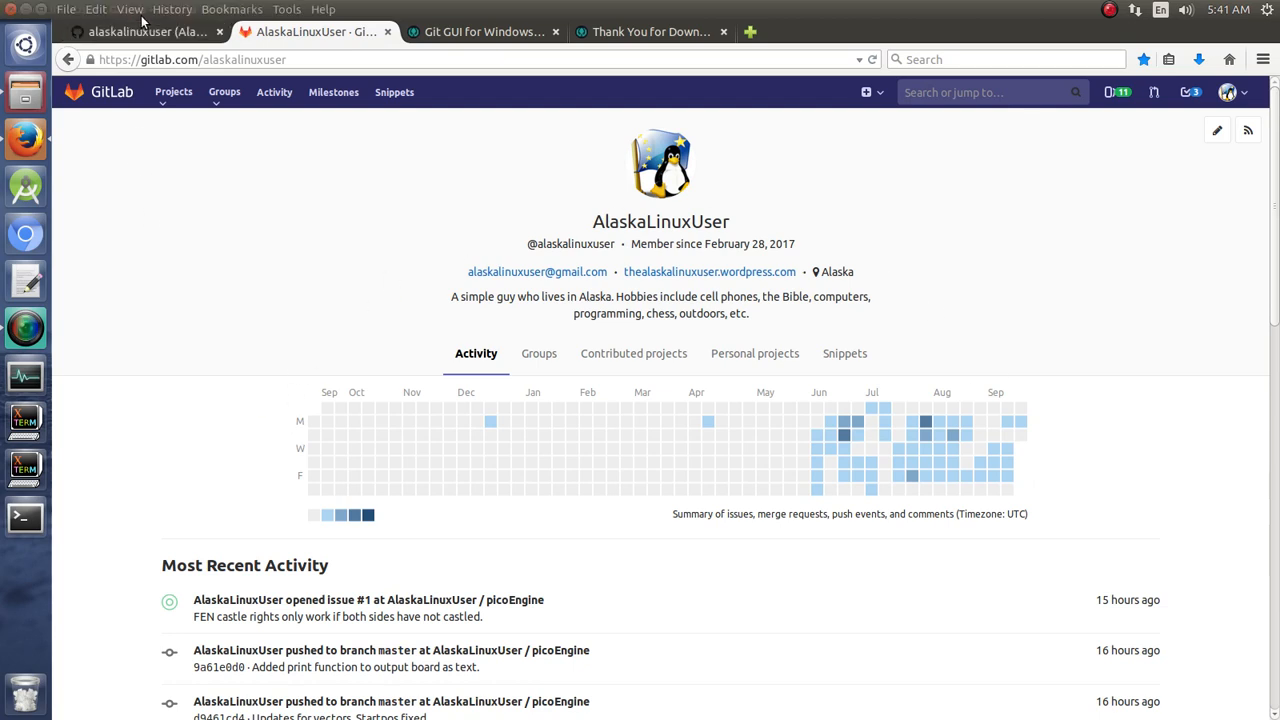
pyautogui.moveTo(820, 460)
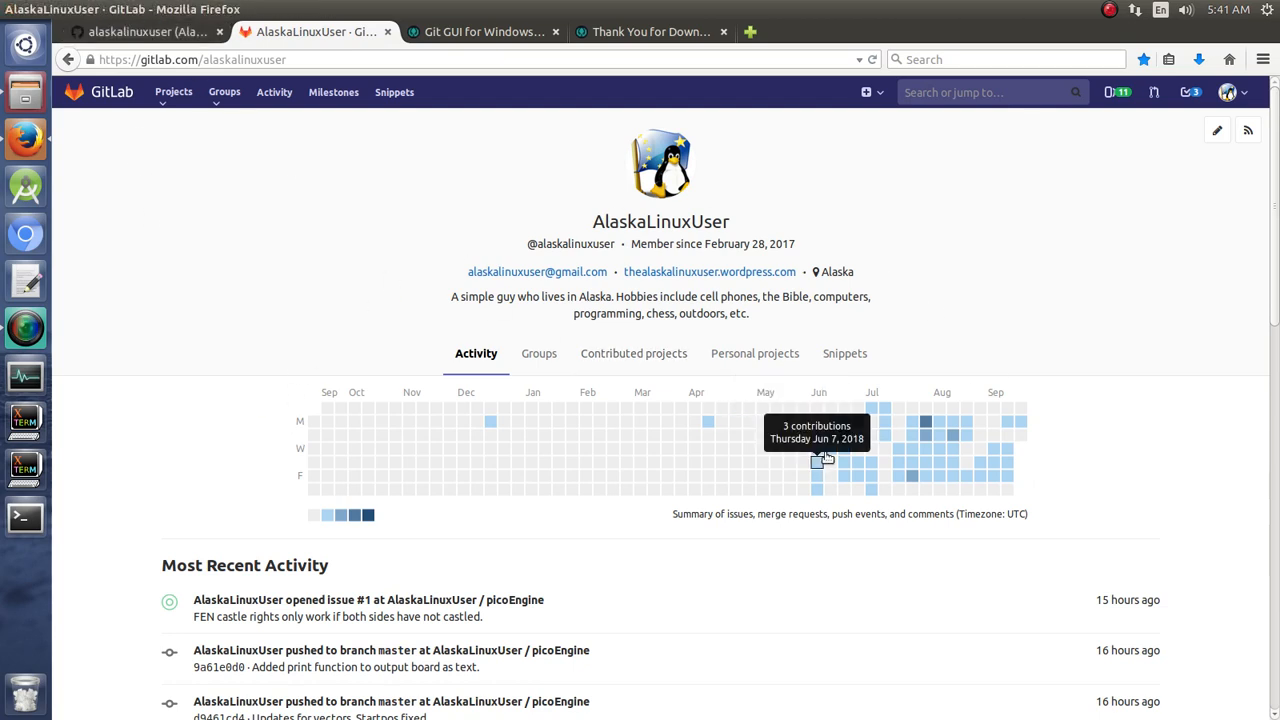
pyautogui.moveTo(974, 488)
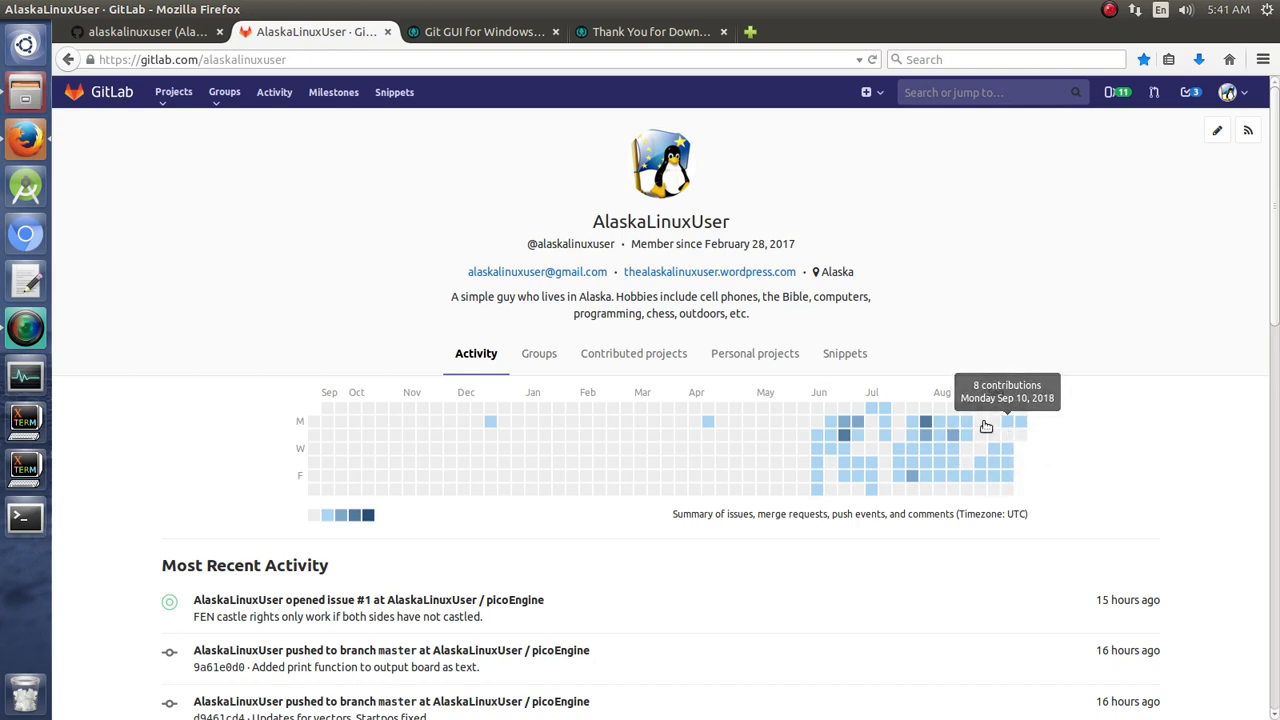
pyautogui.moveTo(924, 424)
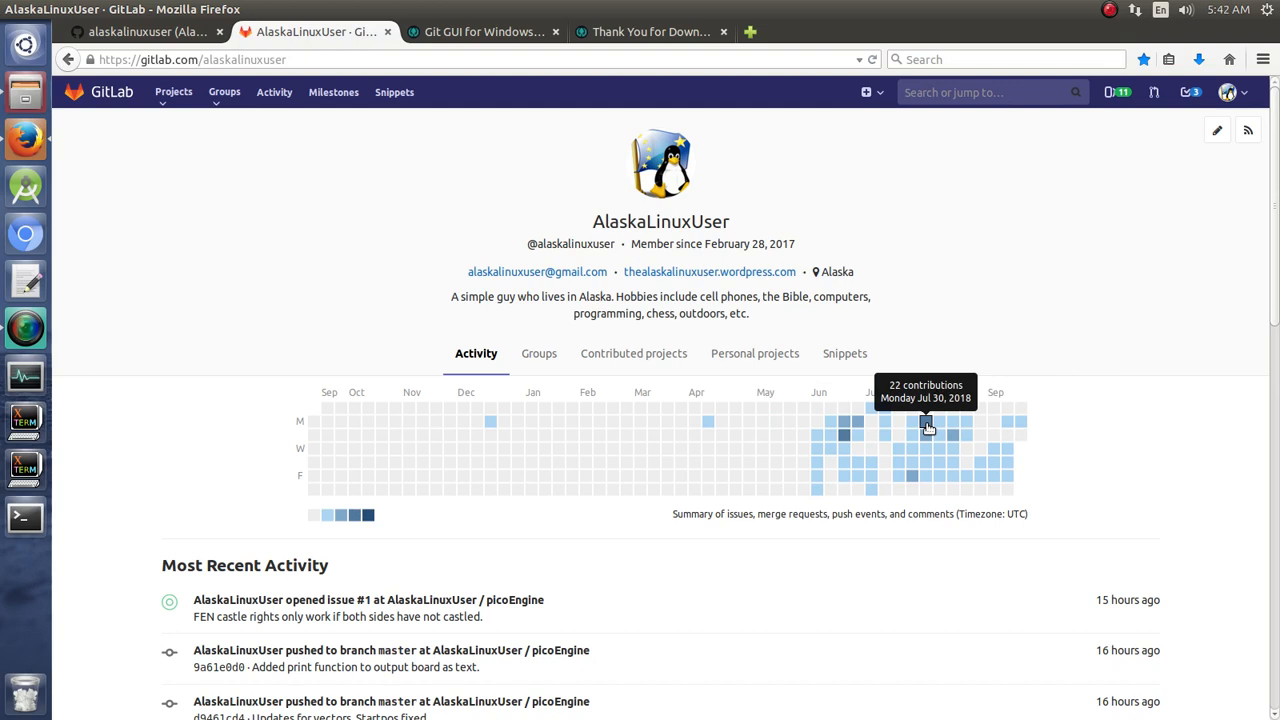
pyautogui.moveTo(938, 424)
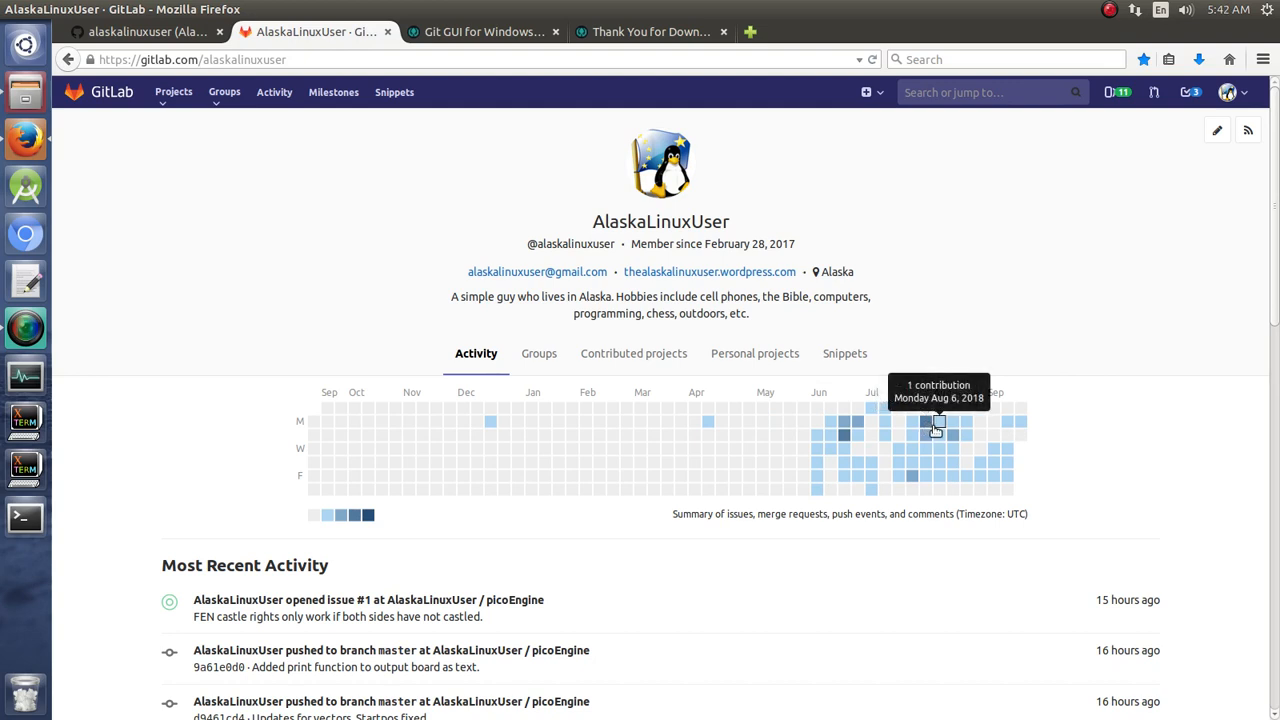
pyautogui.moveTo(940, 428)
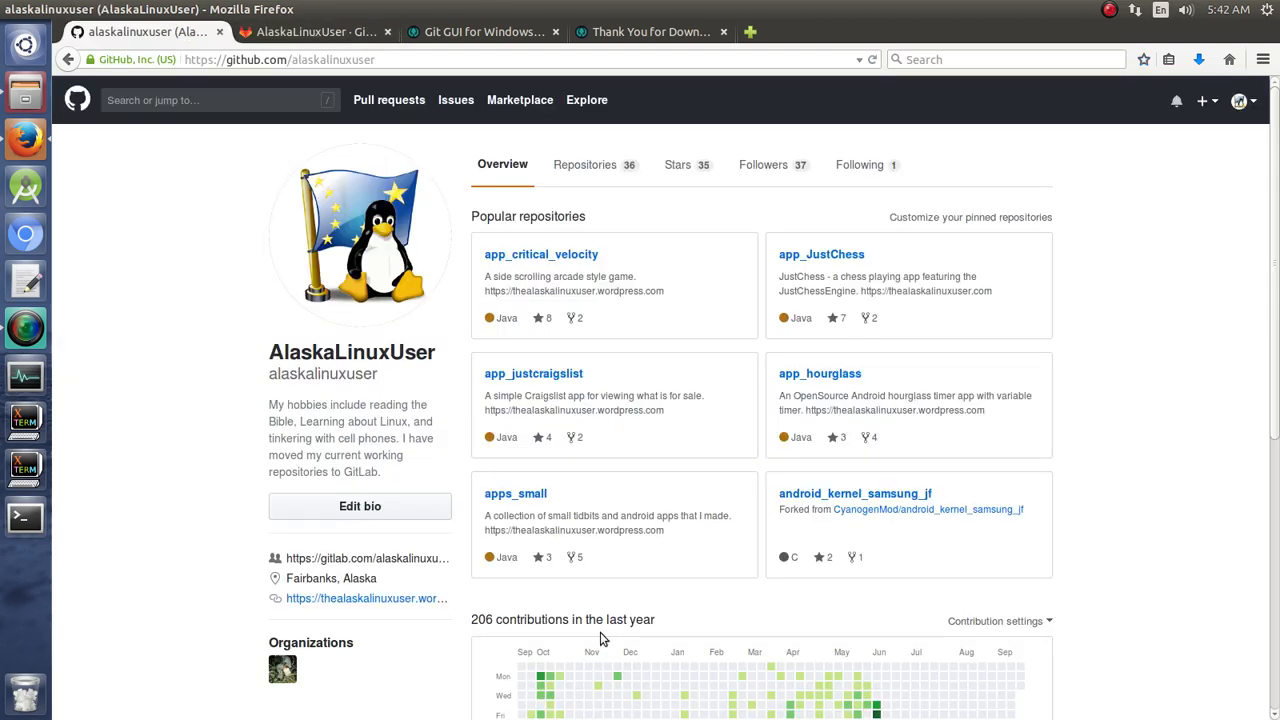
# Step: Scroll the GitHub profile down to the 2018 contribution graph and activity
pyautogui.scroll(-3)
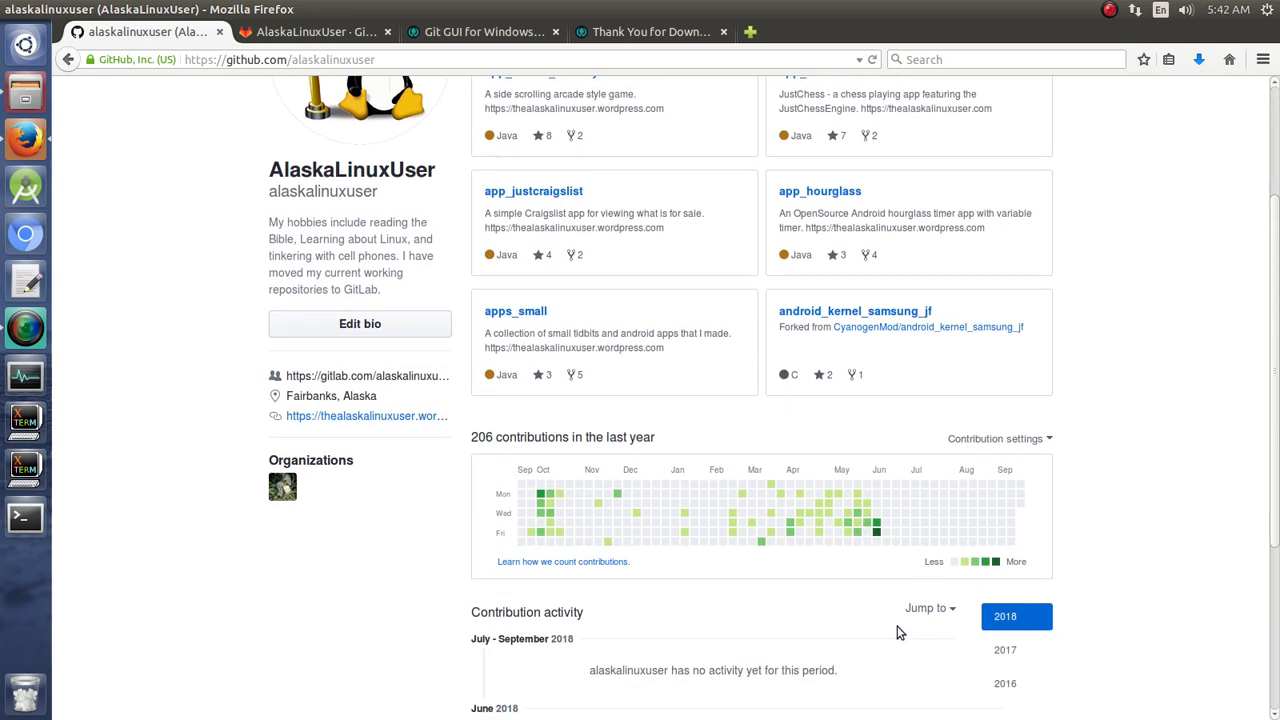
pyautogui.moveTo(834, 552)
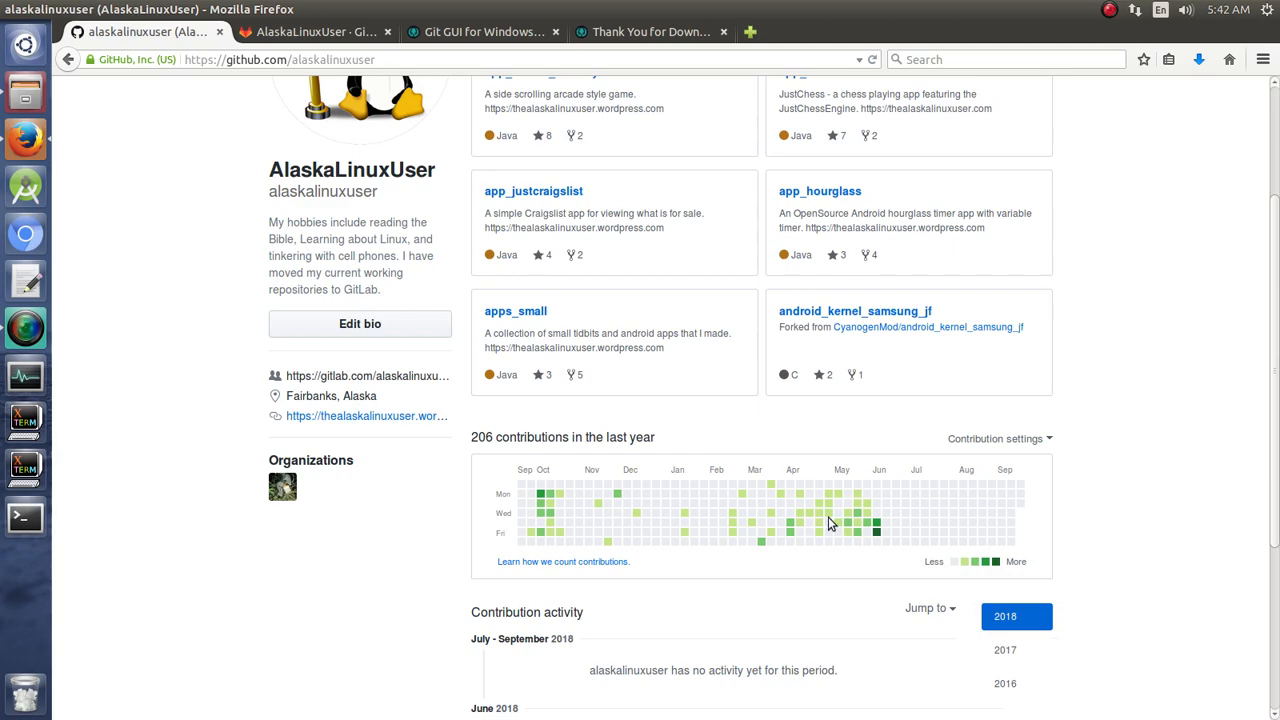
pyautogui.moveTo(784, 530)
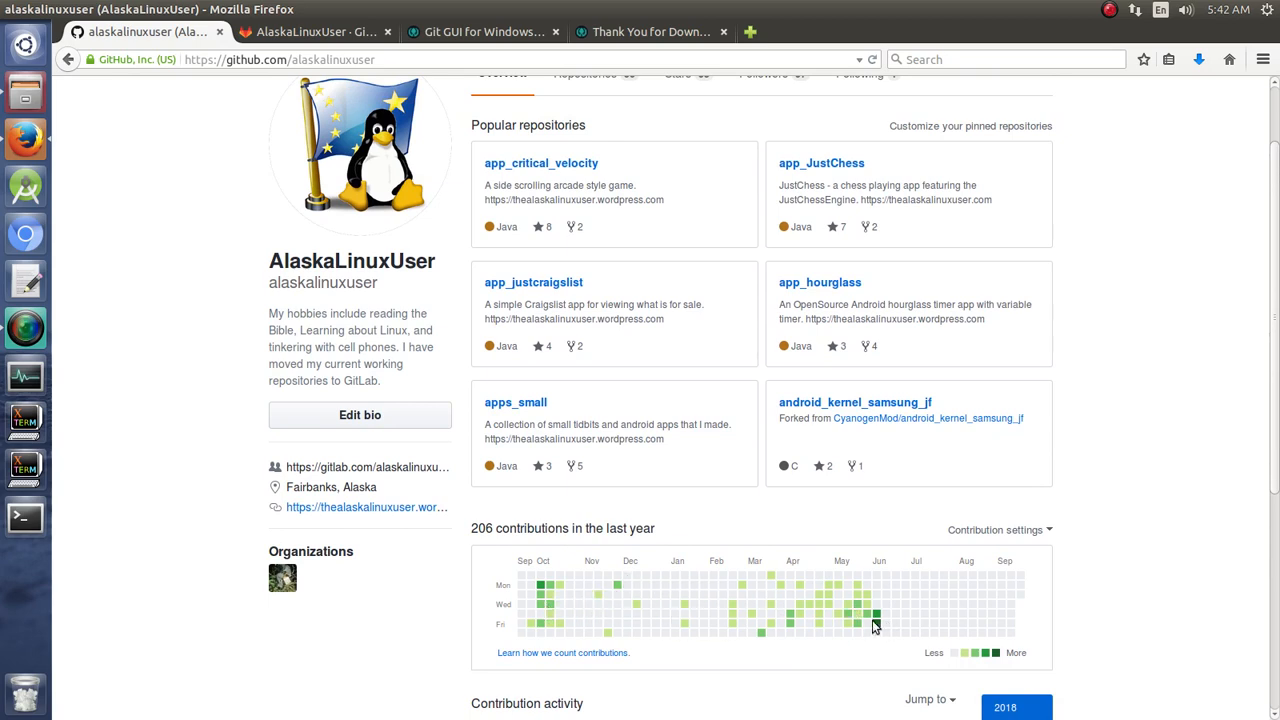
pyautogui.moveTo(848, 624)
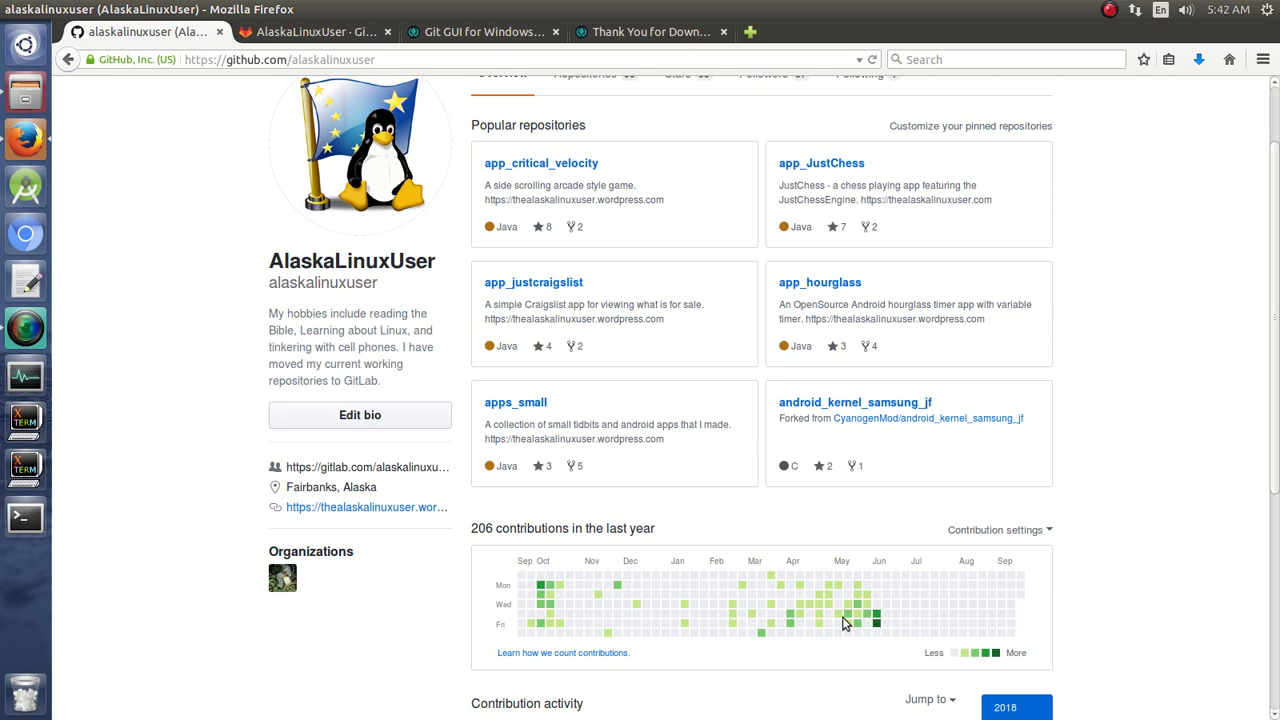
pyautogui.moveTo(1036, 712)
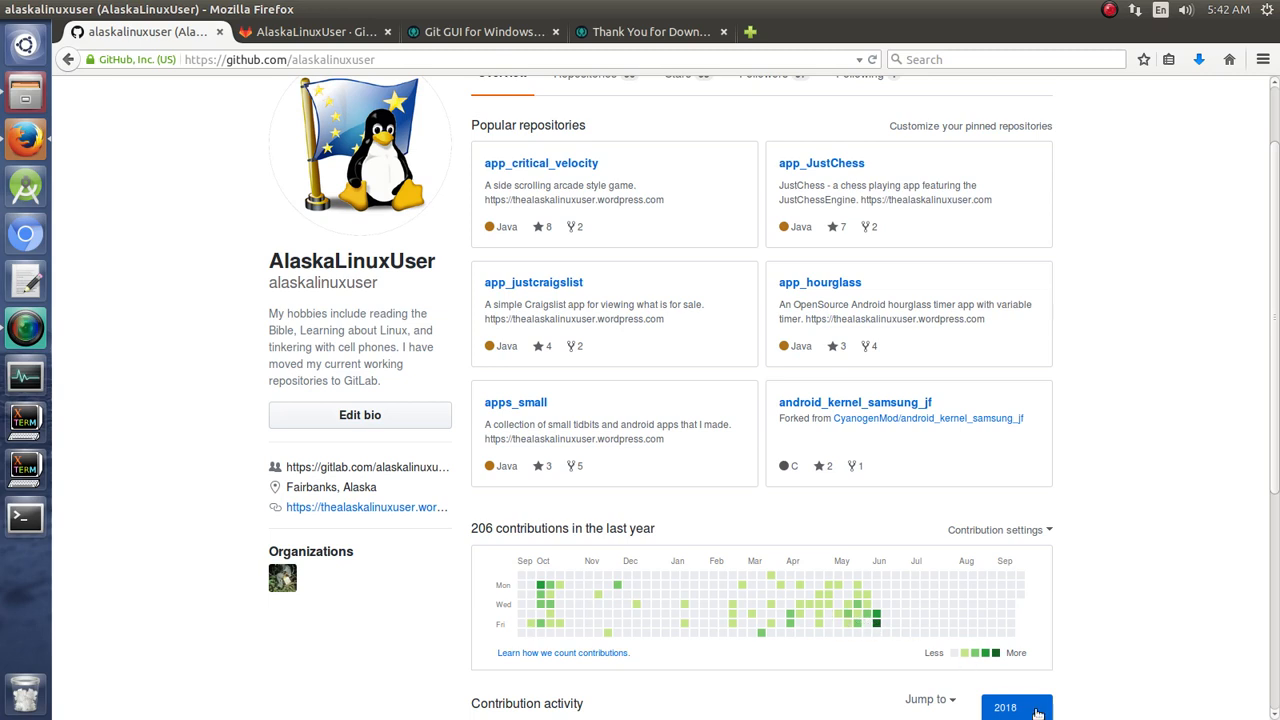
pyautogui.moveTo(836, 628)
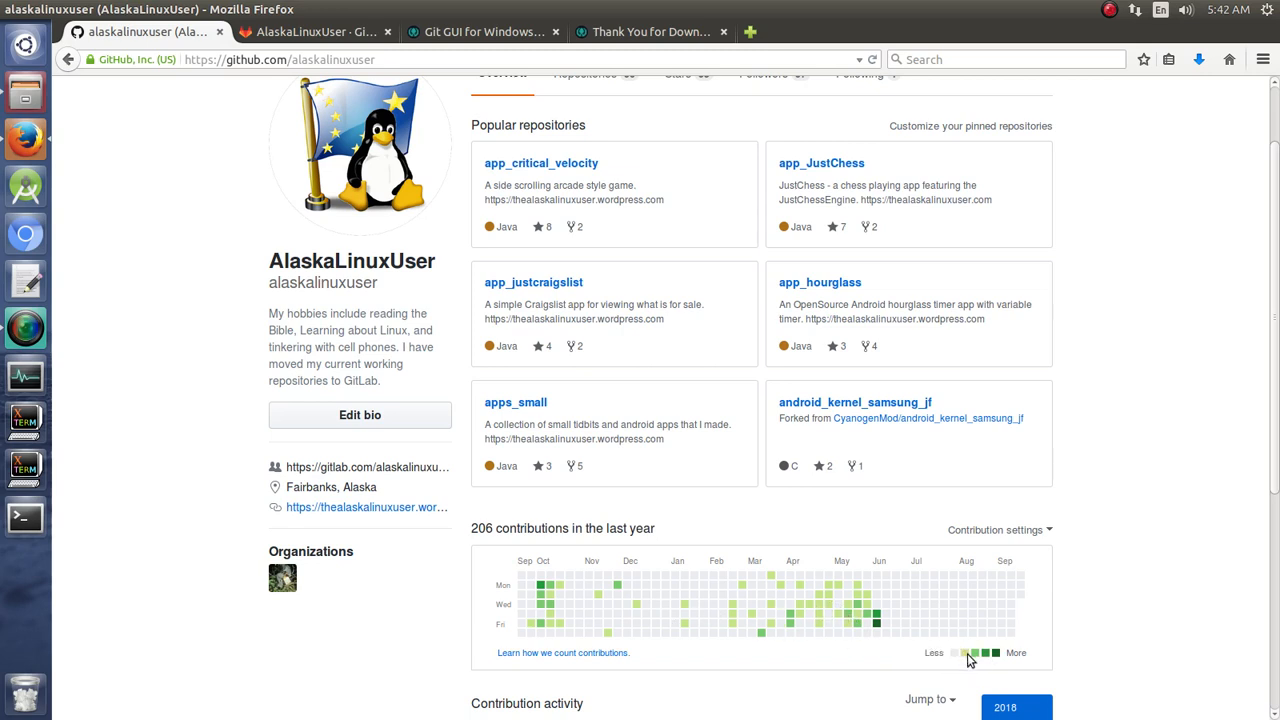
pyautogui.moveTo(880, 644)
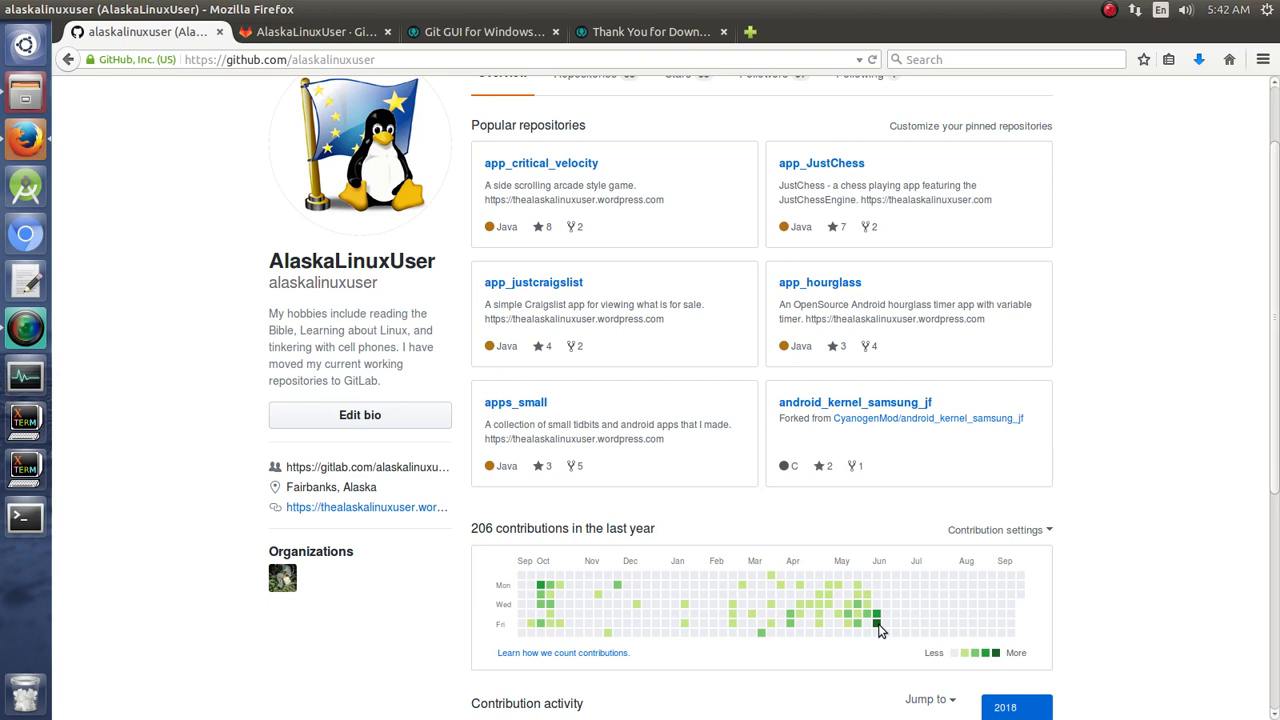
pyautogui.moveTo(810, 616)
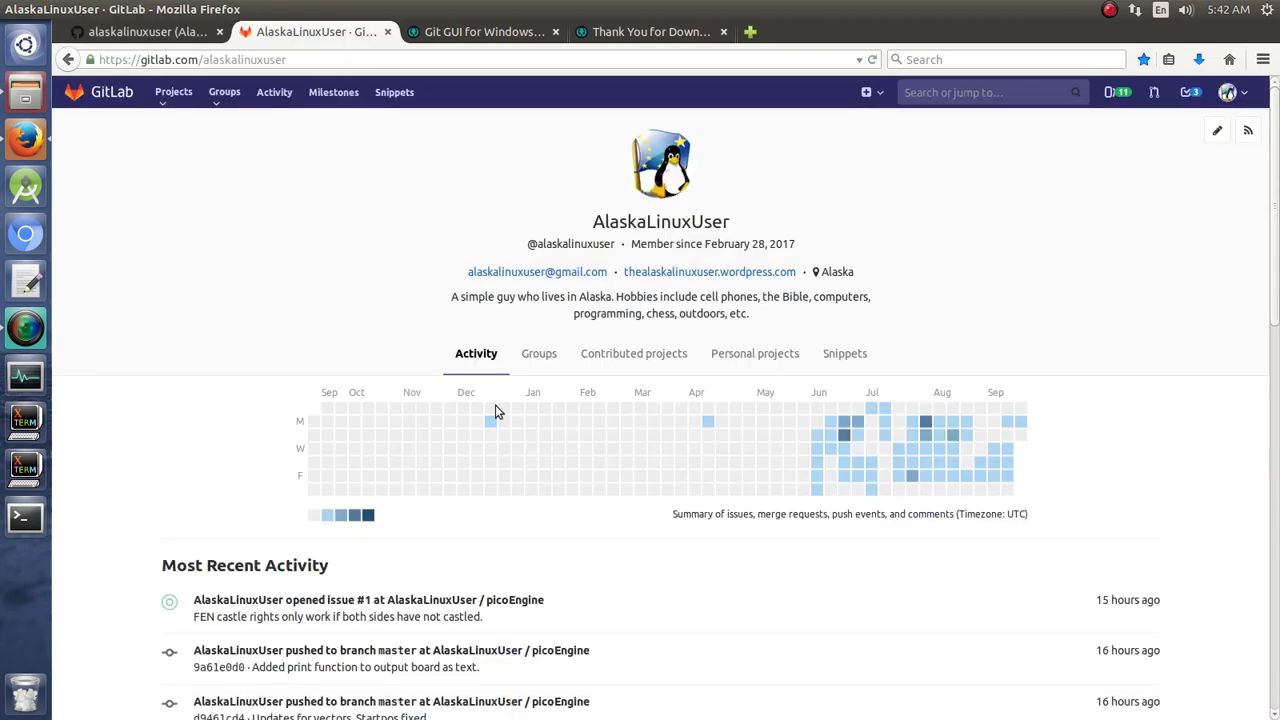
pyautogui.moveTo(816, 488)
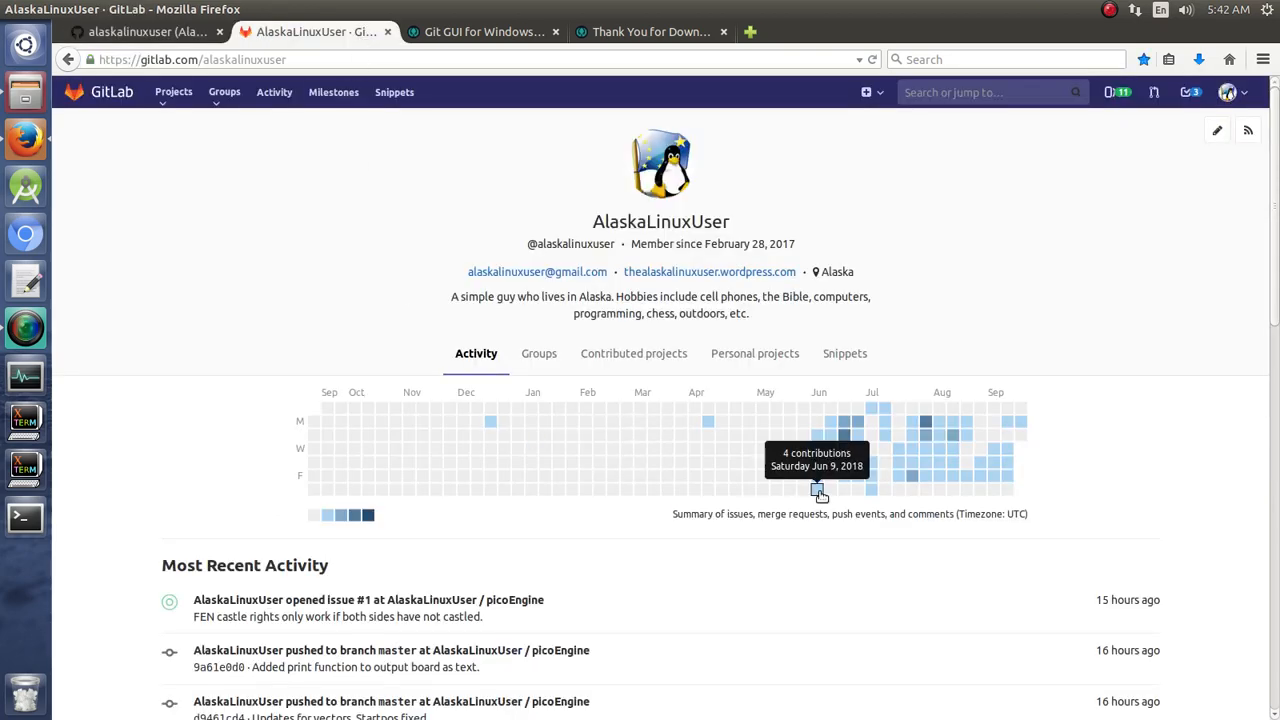
pyautogui.moveTo(312, 520)
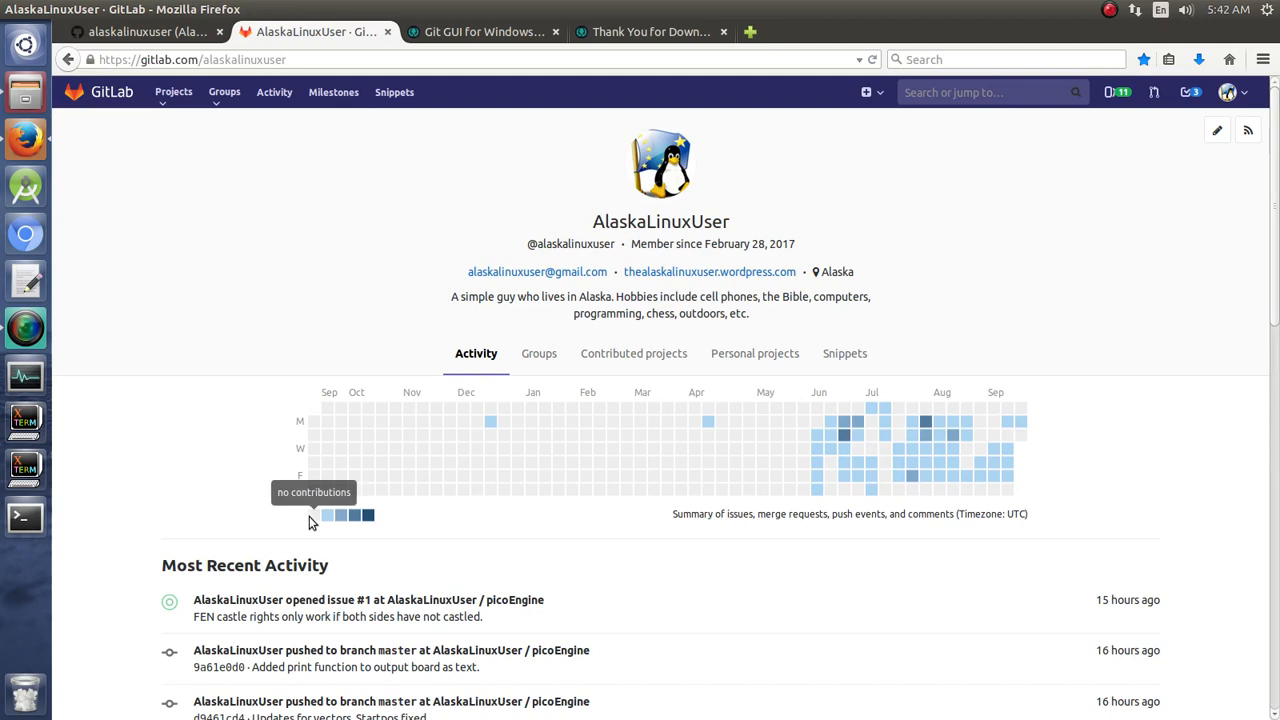
pyautogui.moveTo(328, 516)
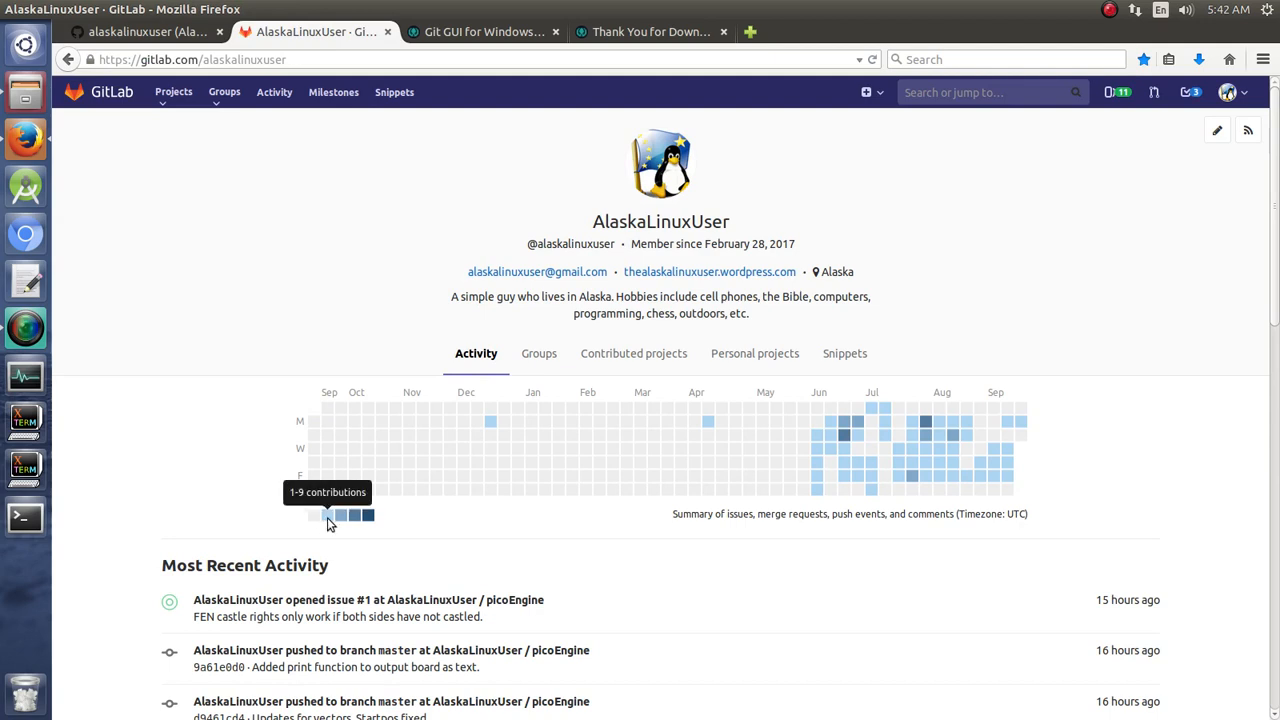
pyautogui.moveTo(346, 524)
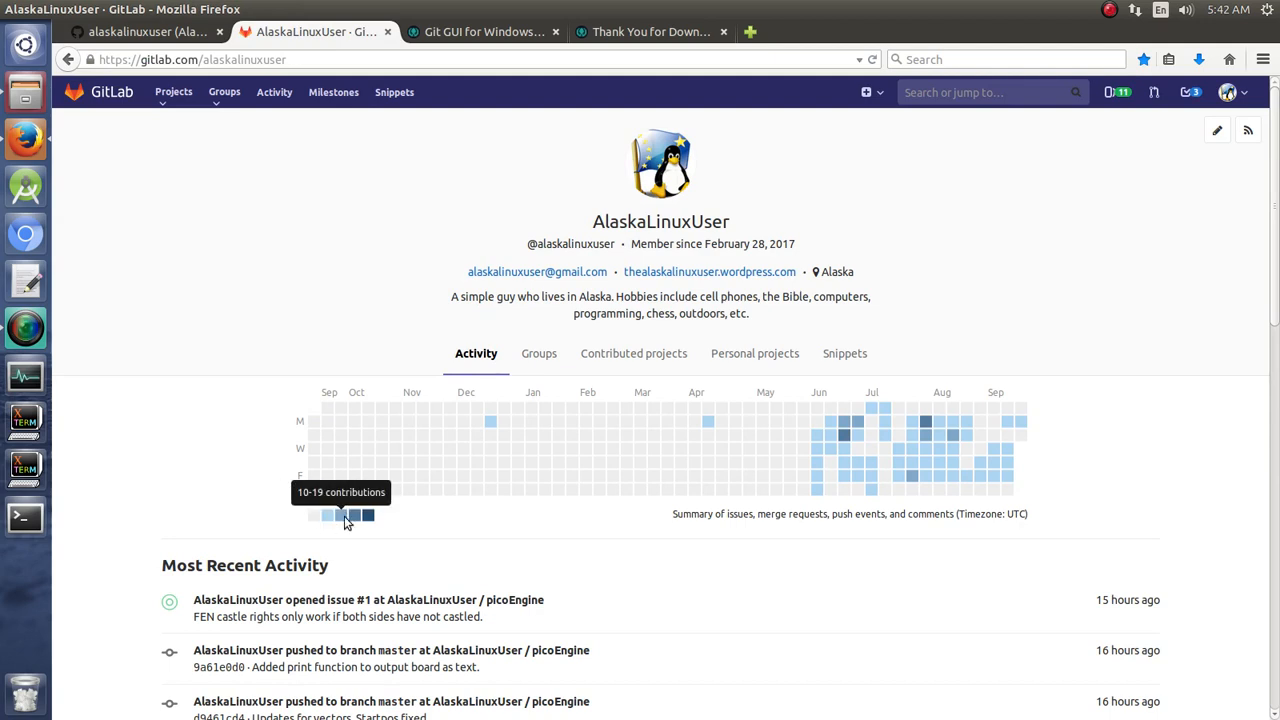
pyautogui.moveTo(364, 524)
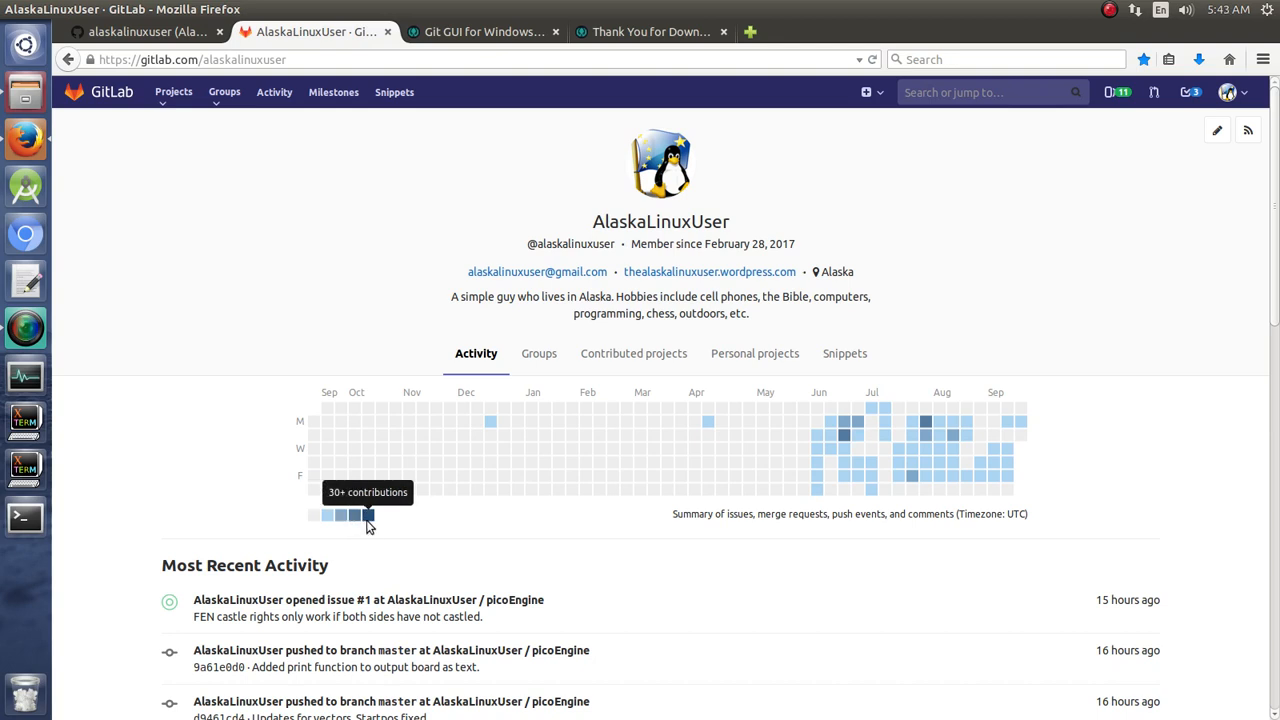
pyautogui.moveTo(840, 432)
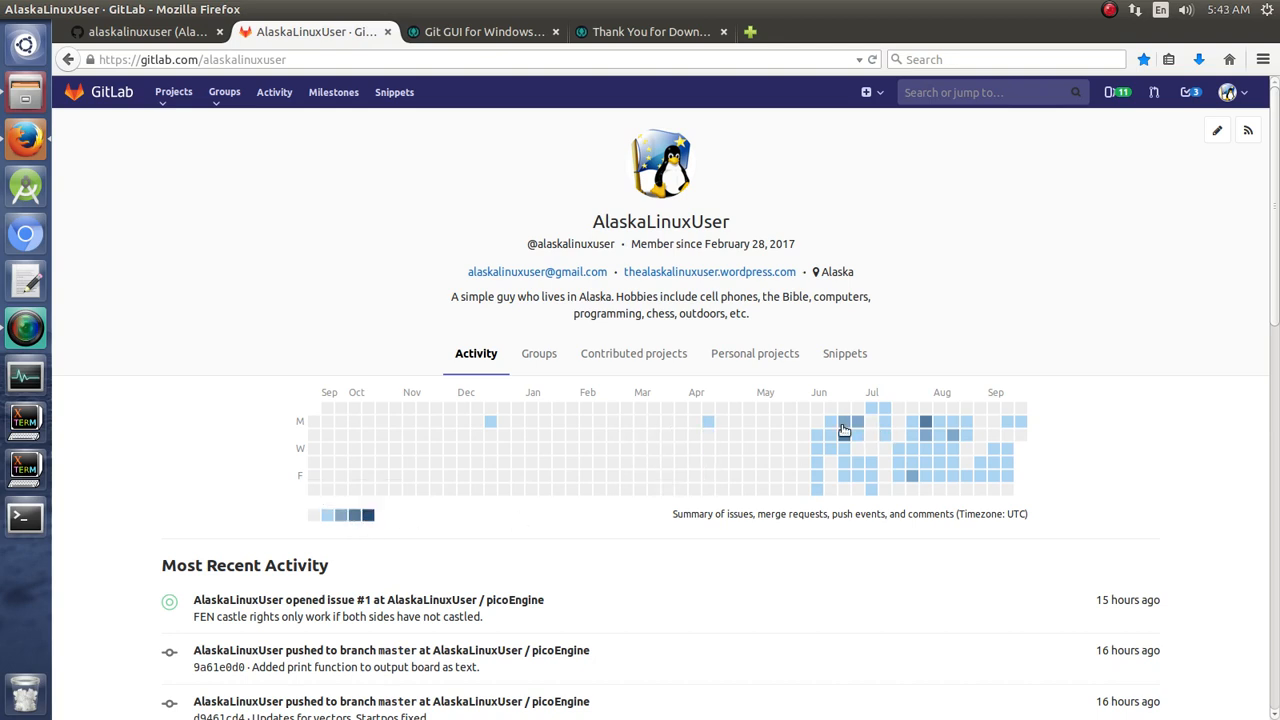
pyautogui.moveTo(1008, 444)
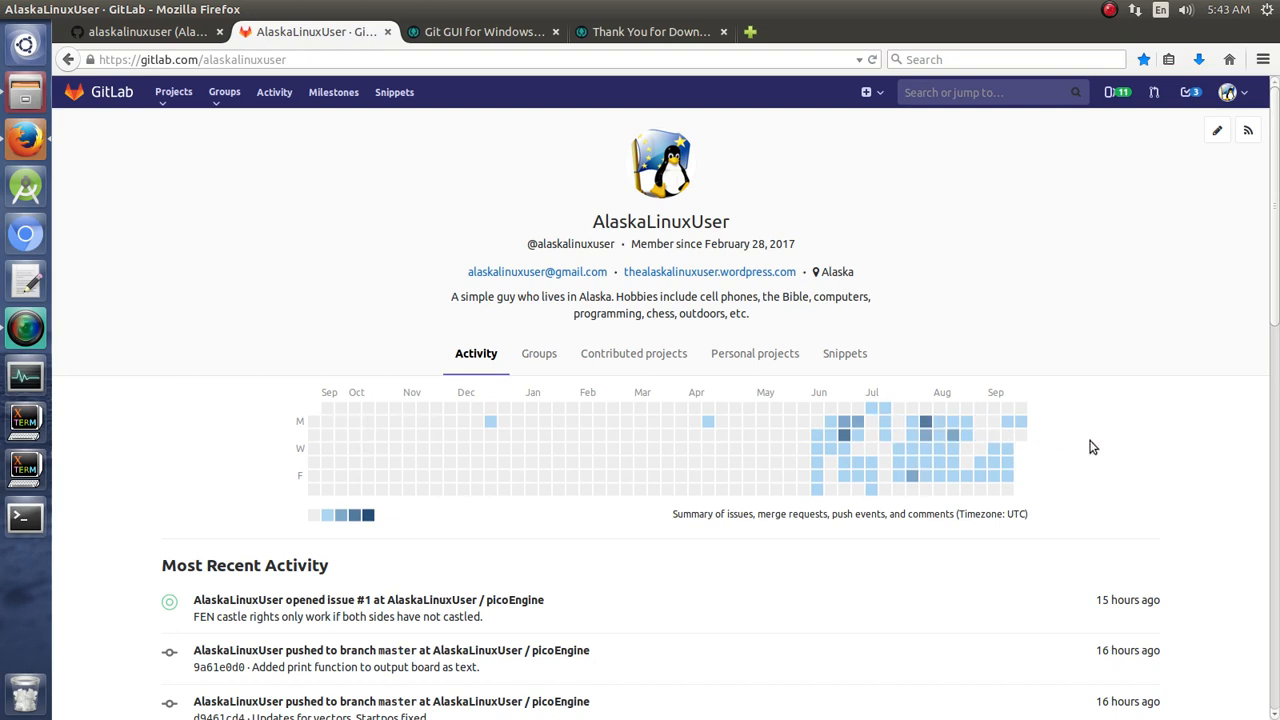
pyautogui.moveTo(612, 408)
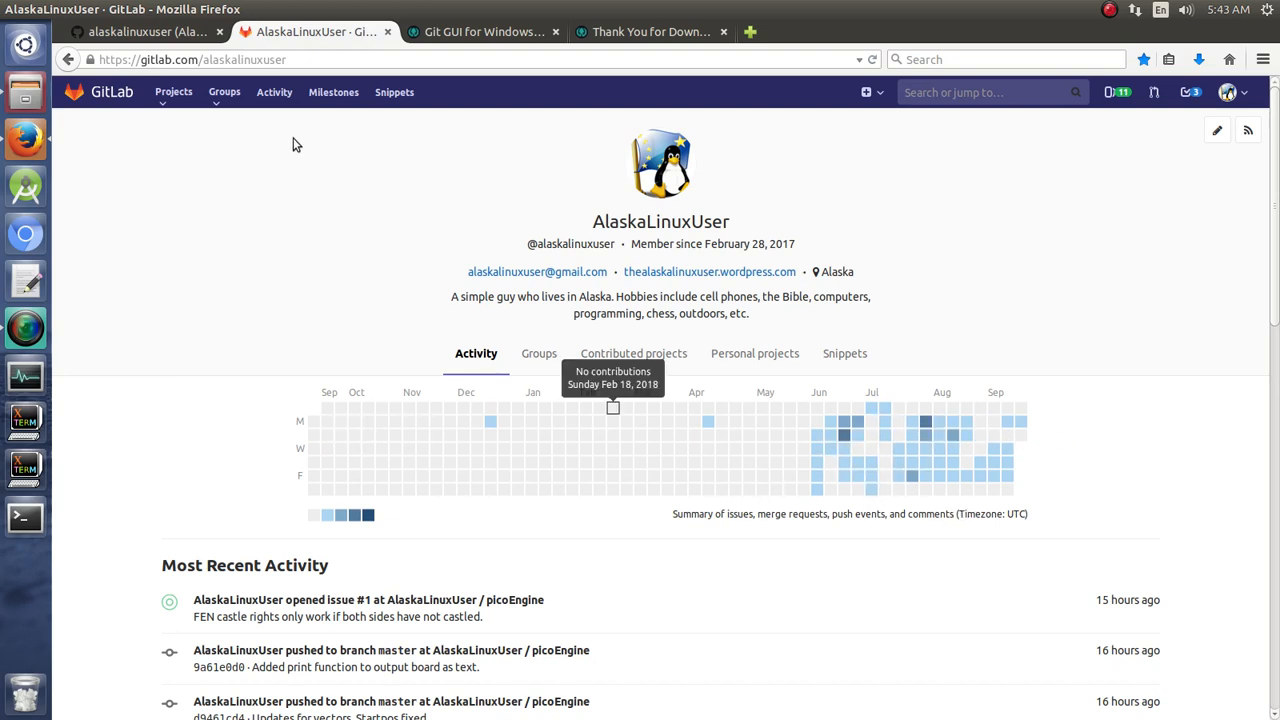
pyautogui.moveTo(184, 32)
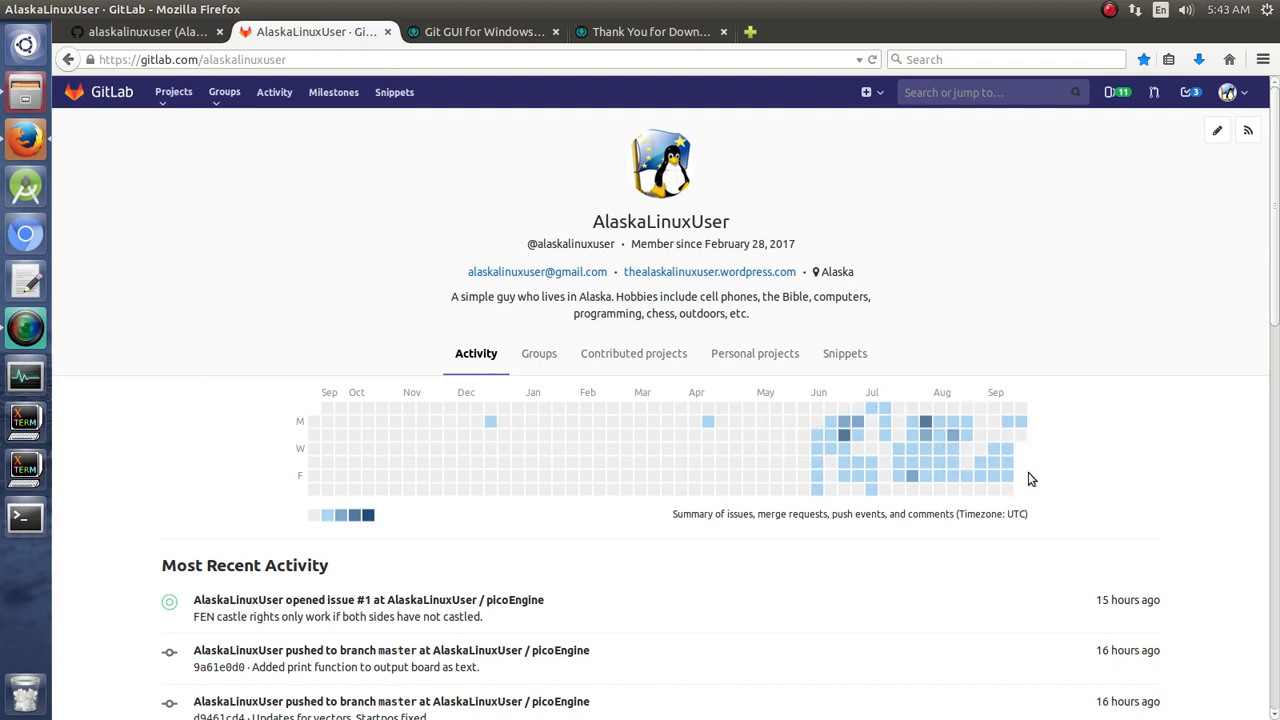
pyautogui.moveTo(512, 476)
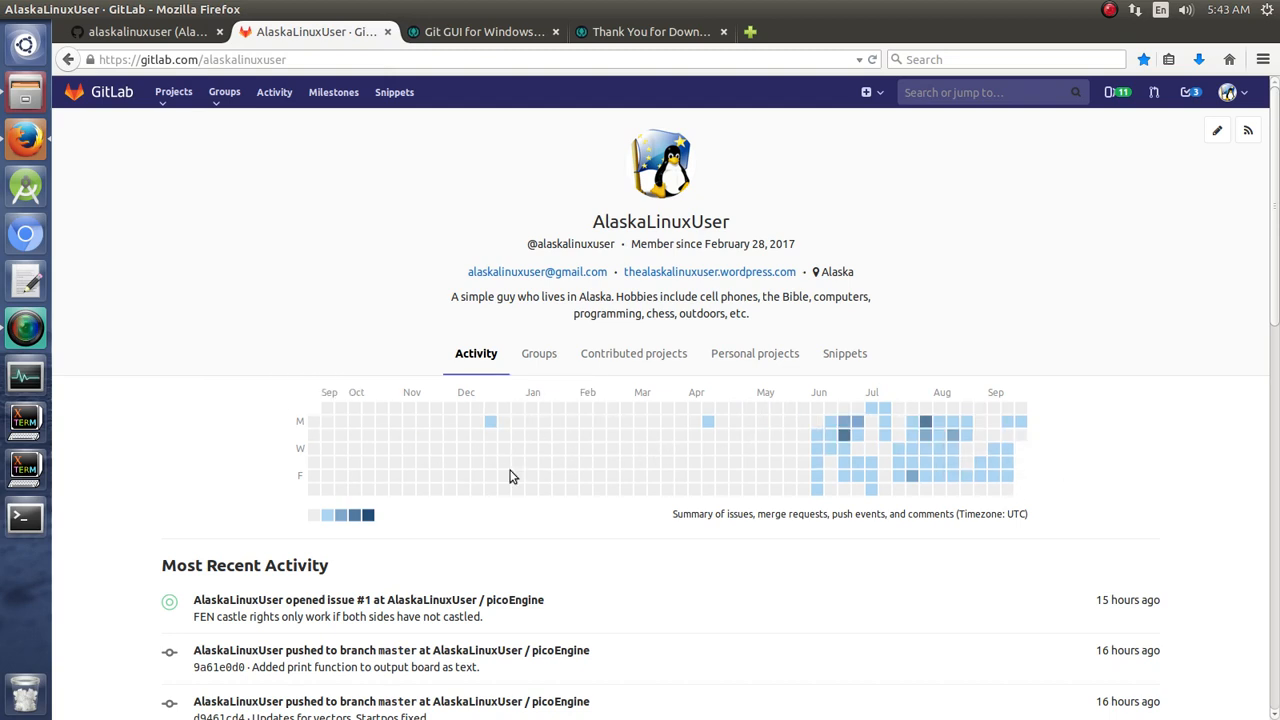
pyautogui.click(150, 36)
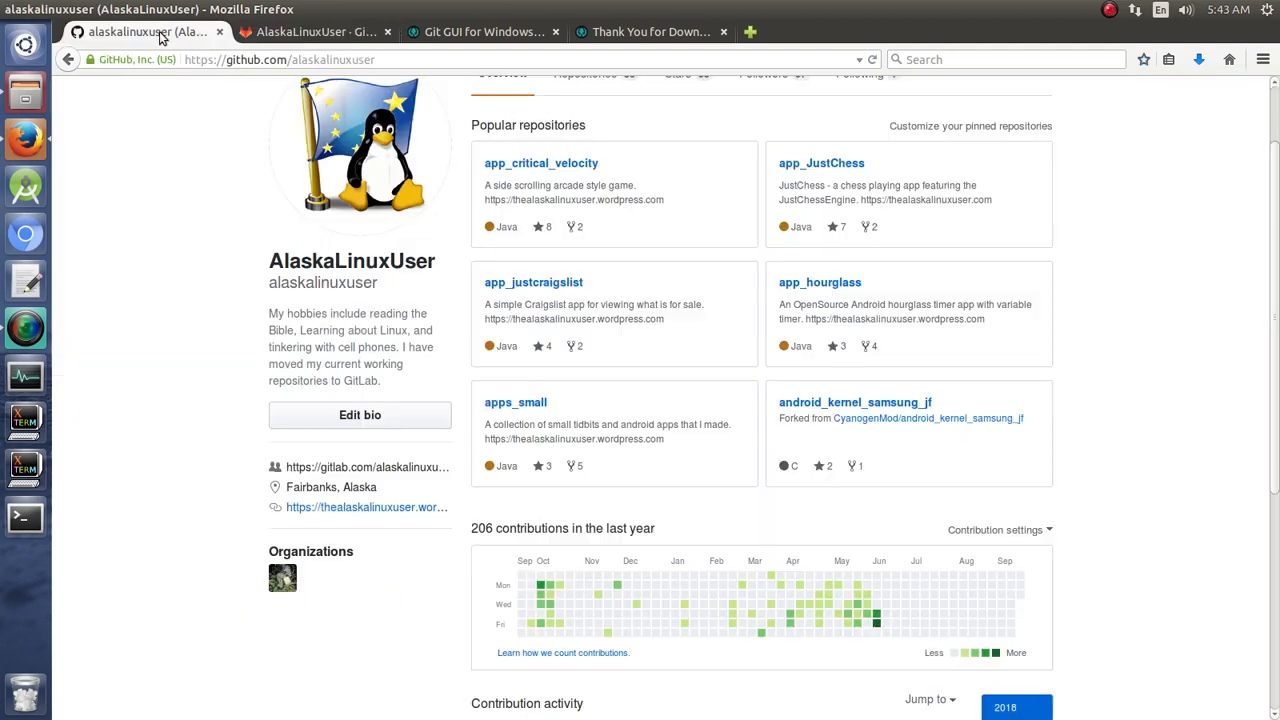
pyautogui.moveTo(932, 620)
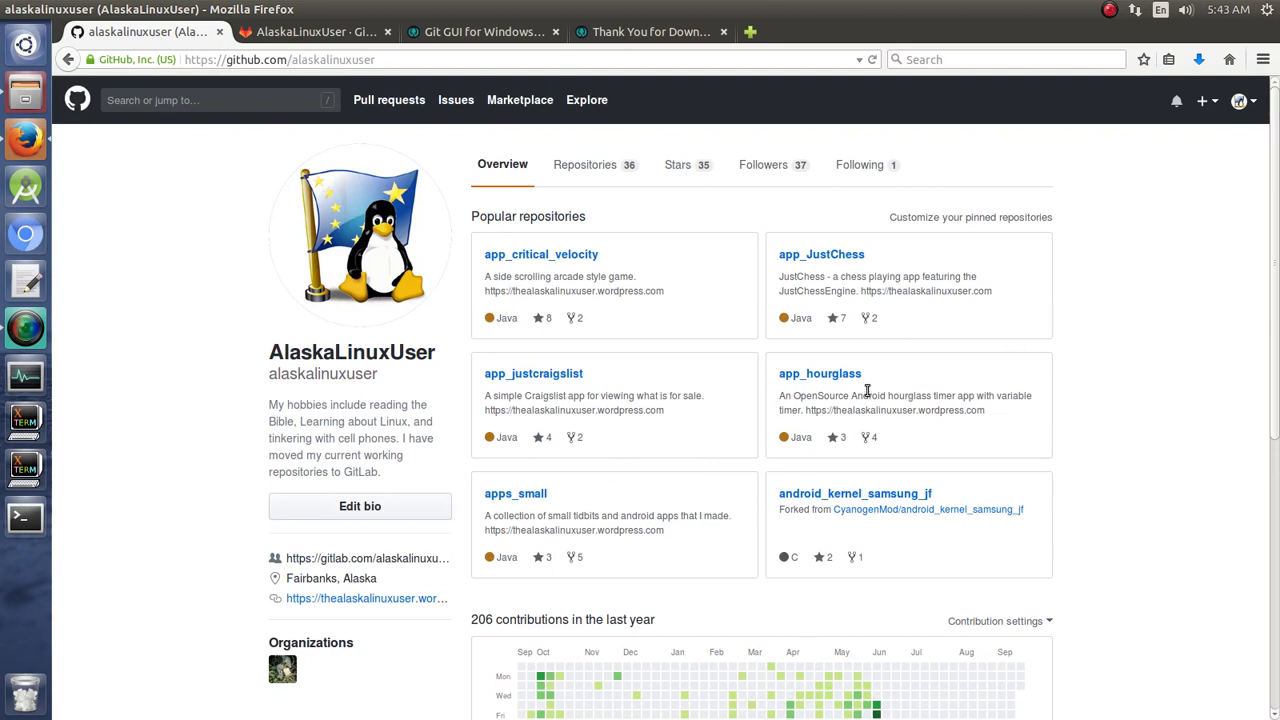
pyautogui.moveTo(244, 200)
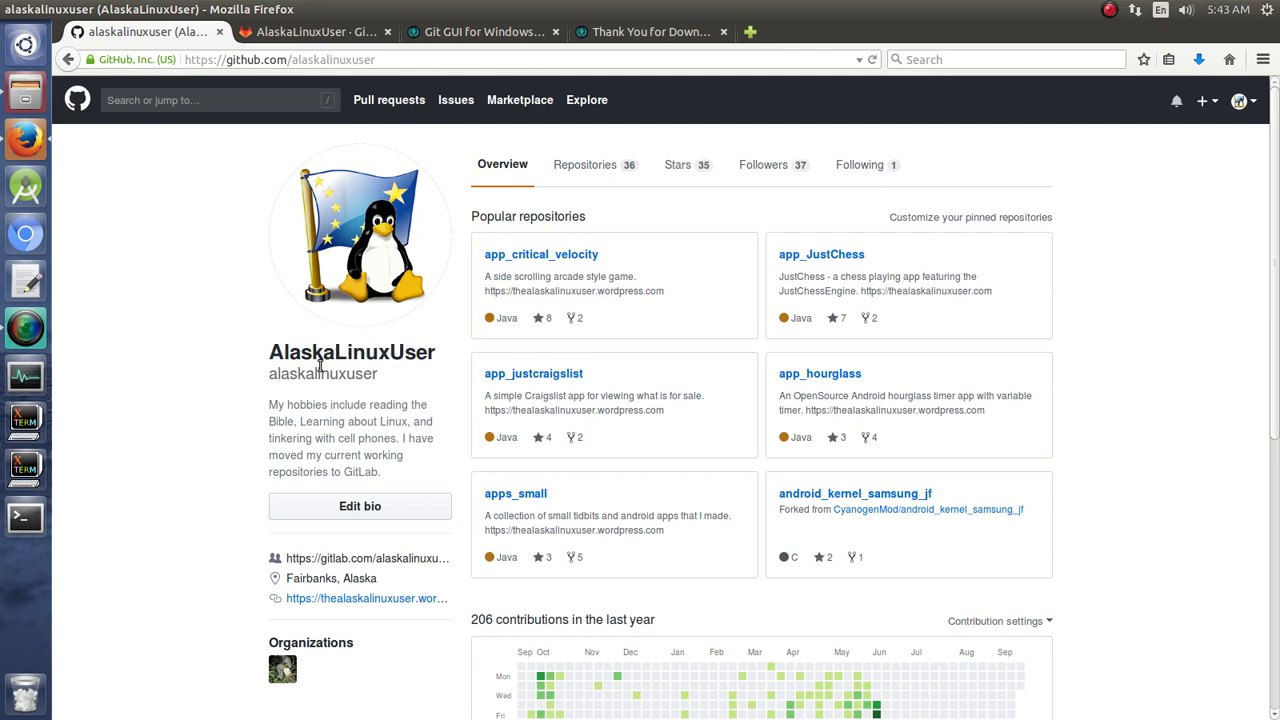
pyautogui.moveTo(366, 454)
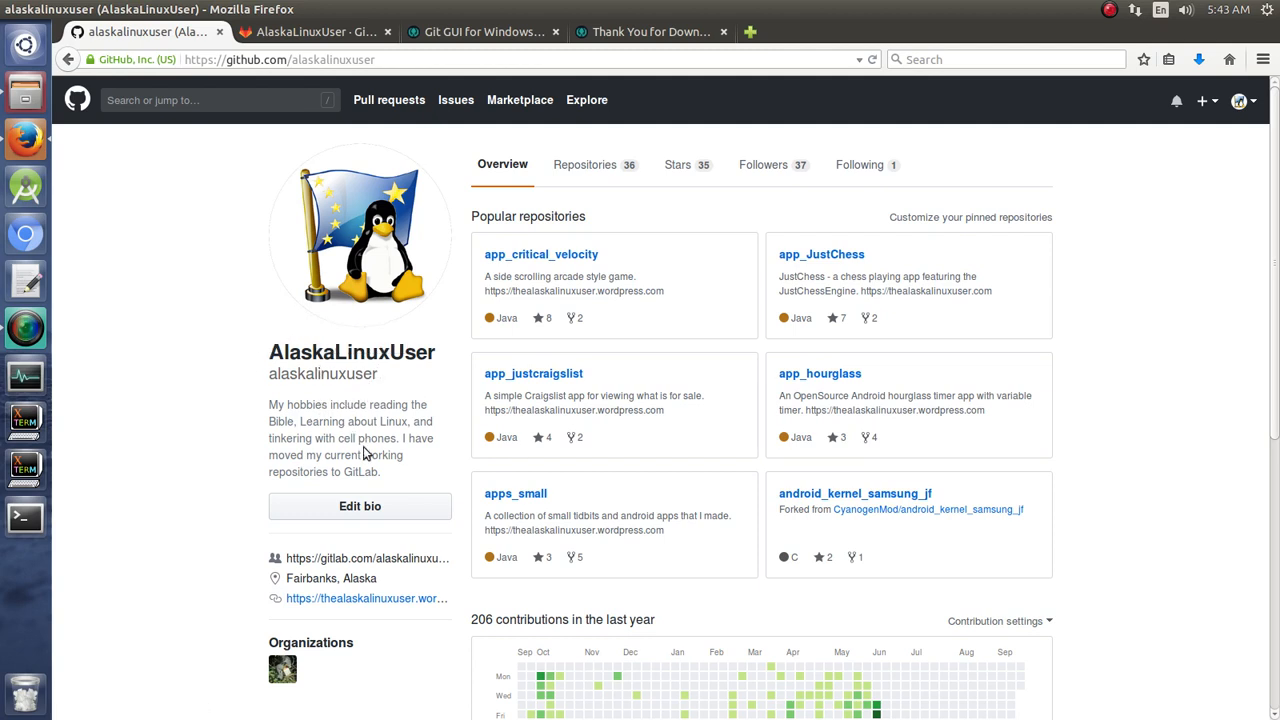
pyautogui.moveTo(196, 206)
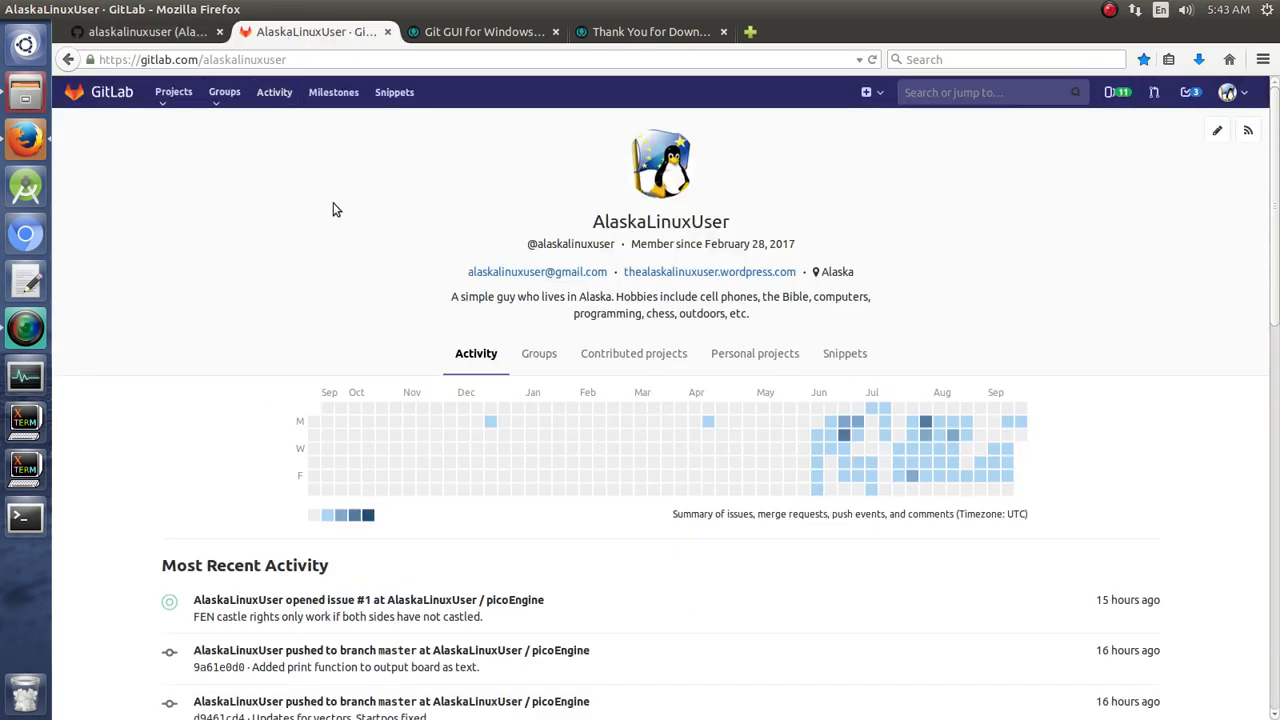
pyautogui.moveTo(648, 168)
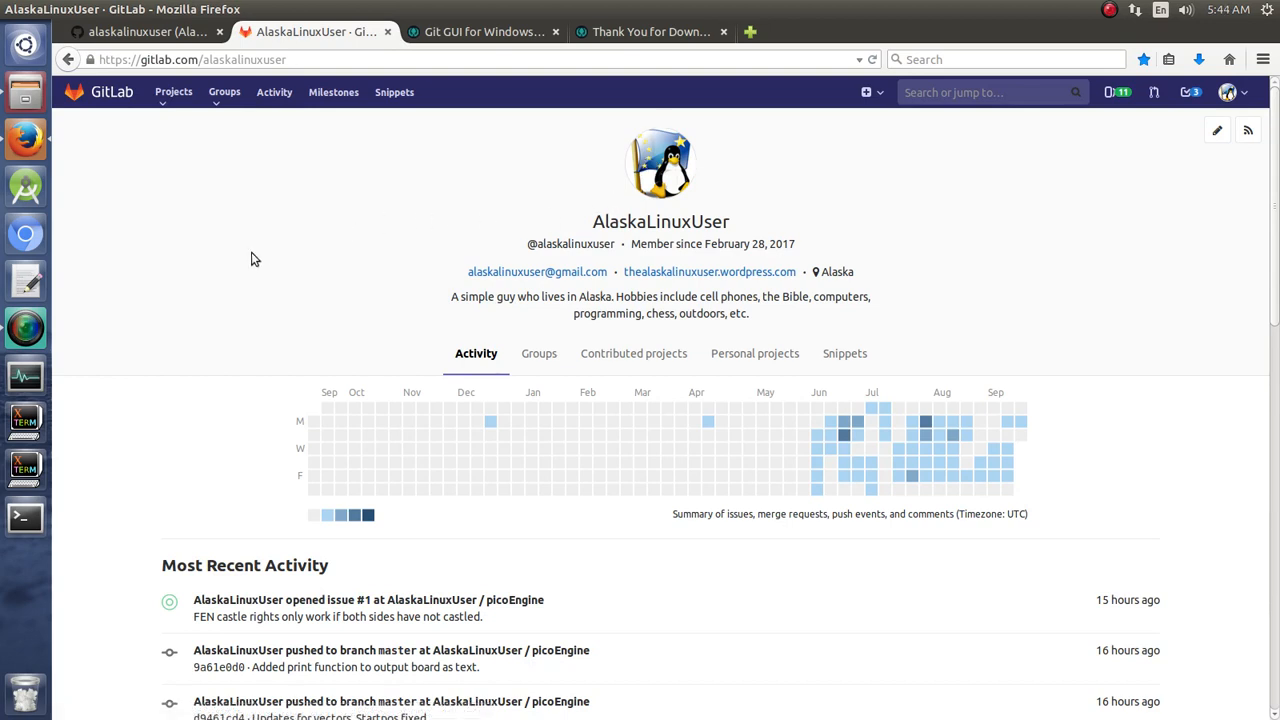
# Step: Scroll the GitLab activity calendar, then switch back to the AlaskaLinuxUser GitHub profile
pyautogui.scroll(-3)
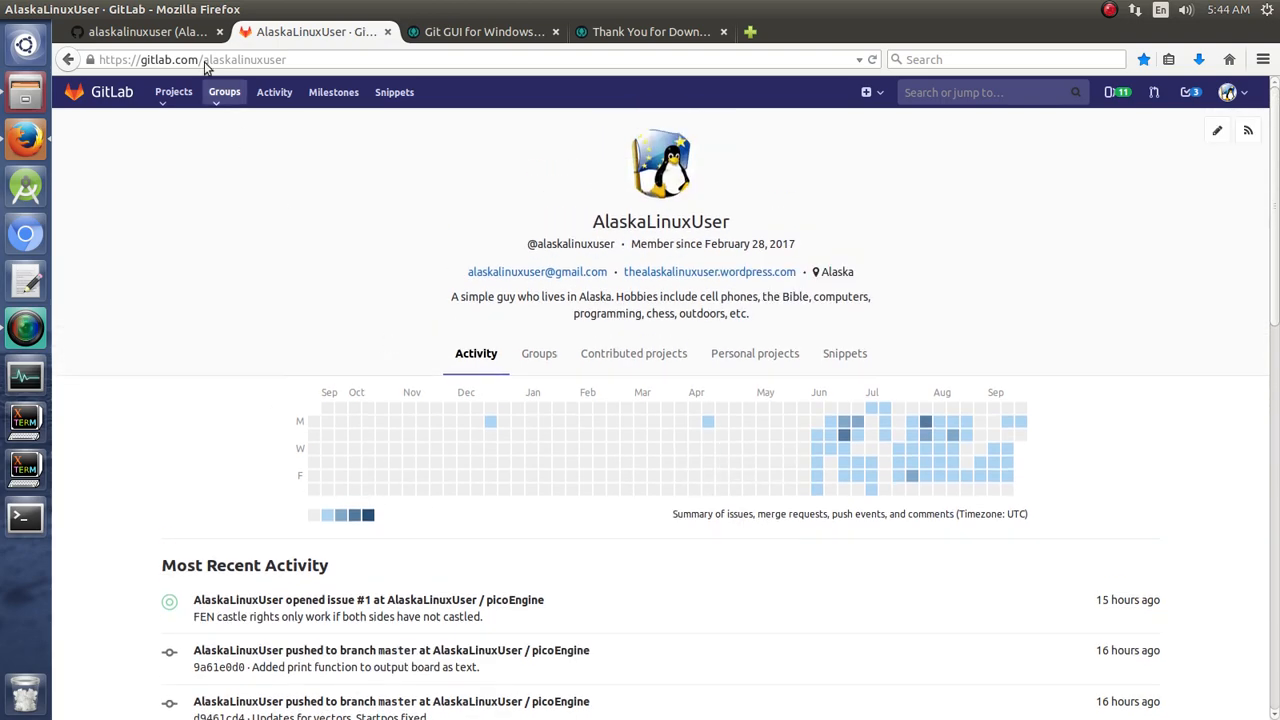
pyautogui.click(150, 32)
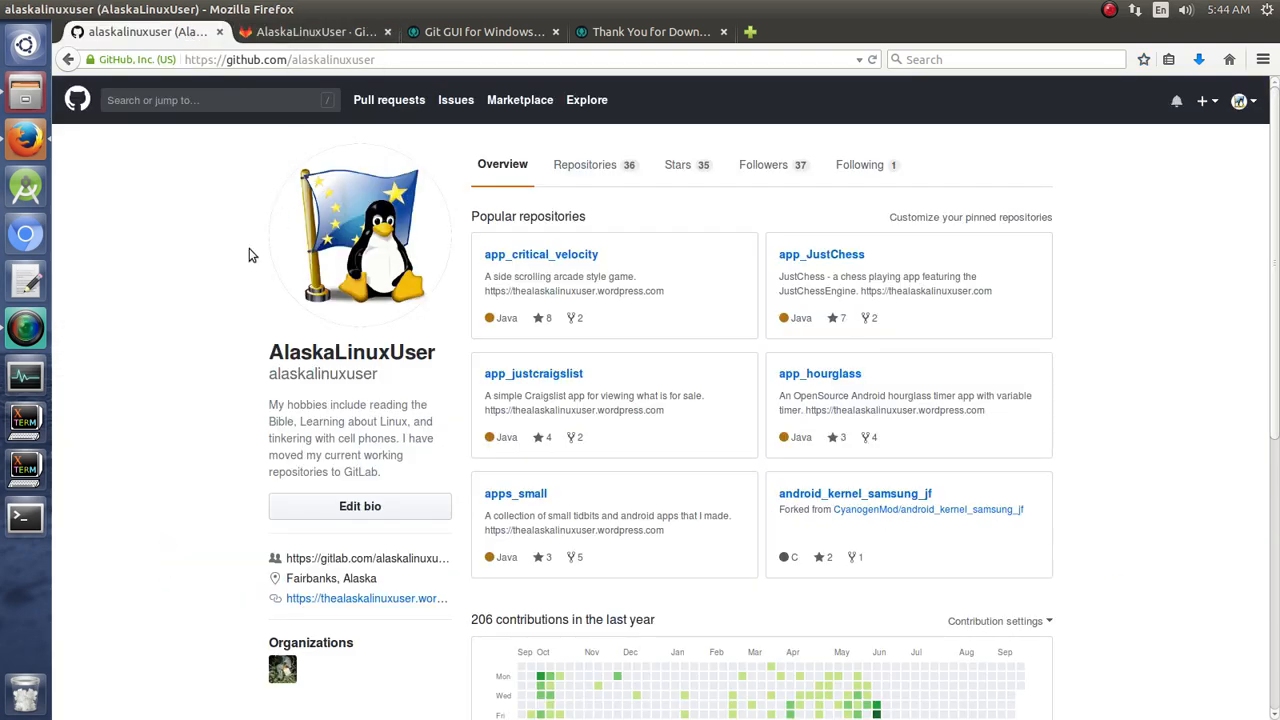